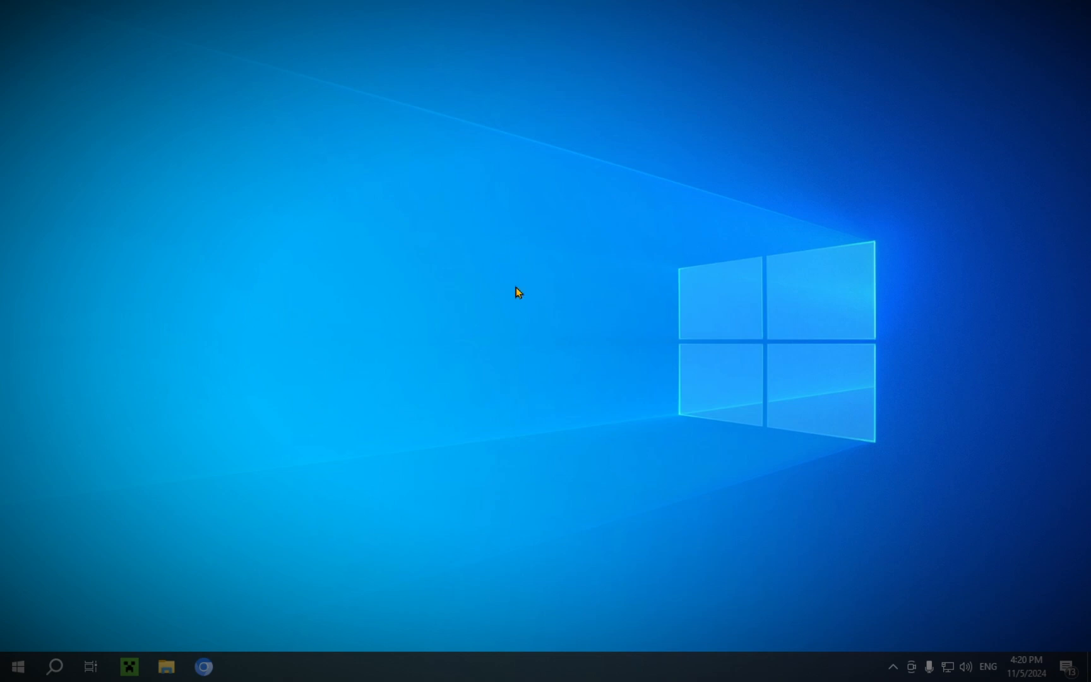
mouse_move(401, 265)
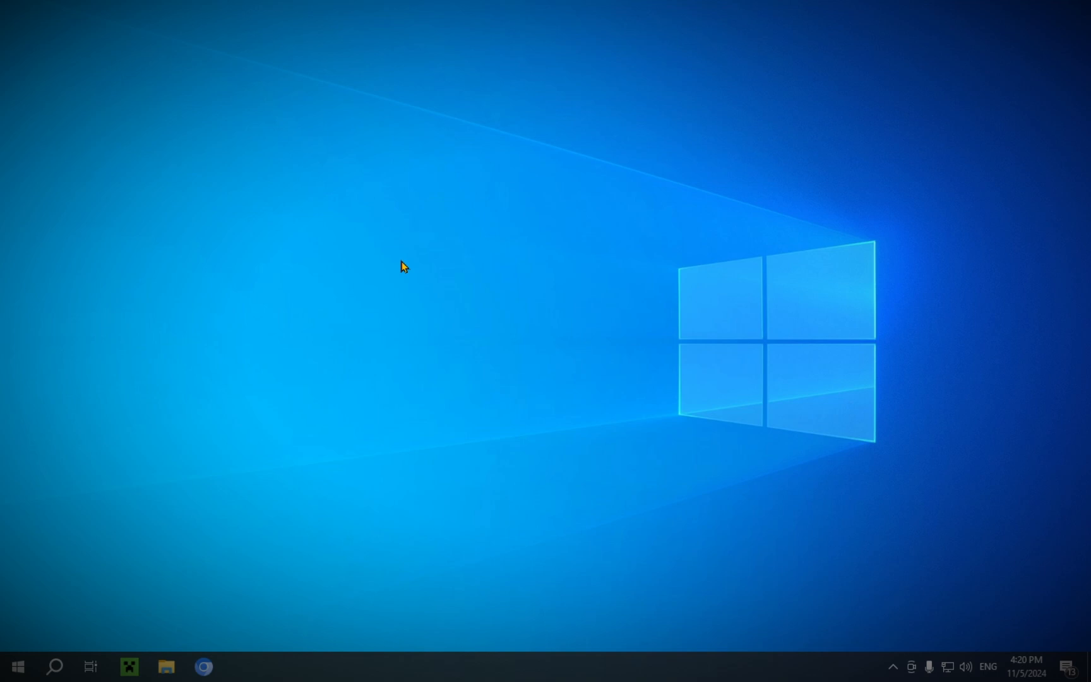
mouse_move(369, 286)
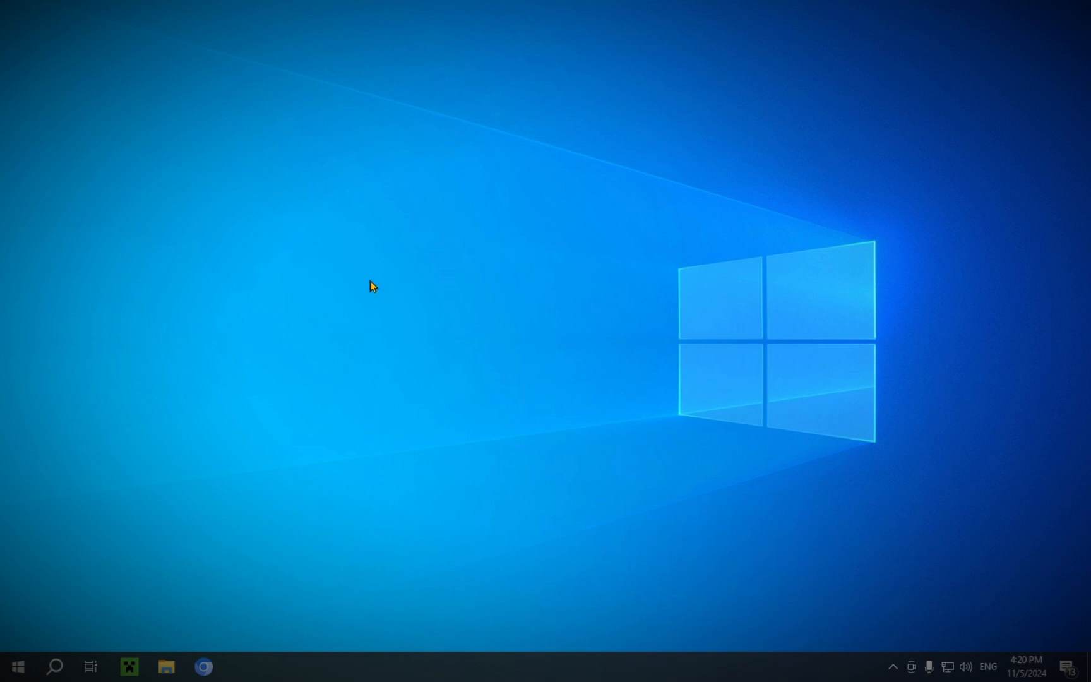
mouse_move(282, 516)
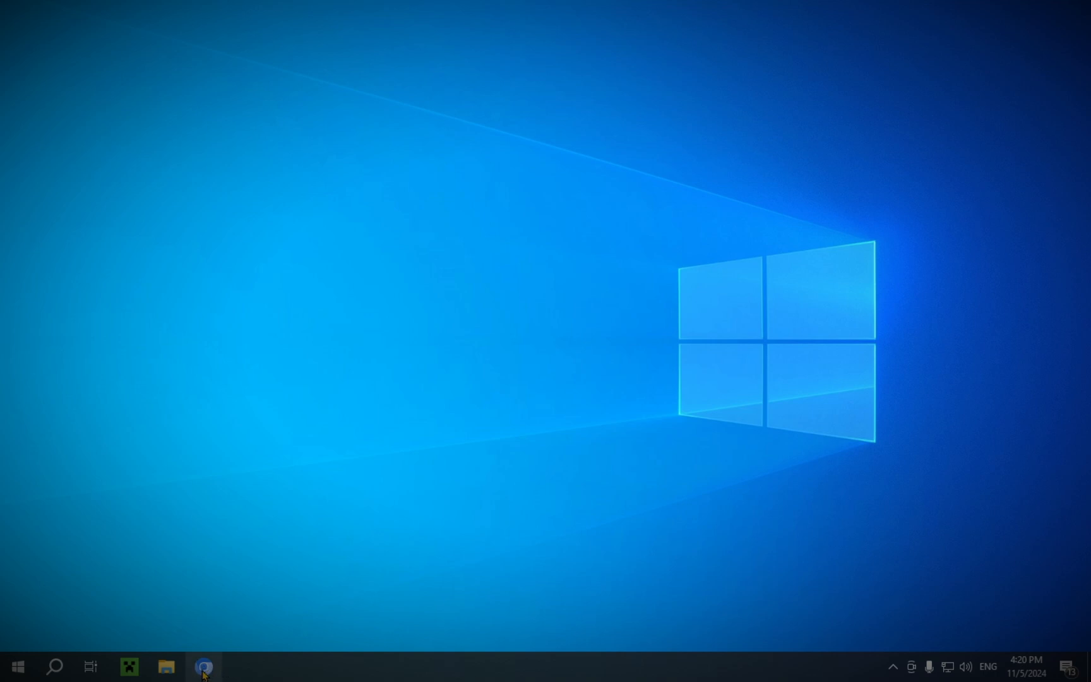
- Search Google for 'lunar client' in maximized Chromium, dismissing the cookie consent prompt
click(203, 666)
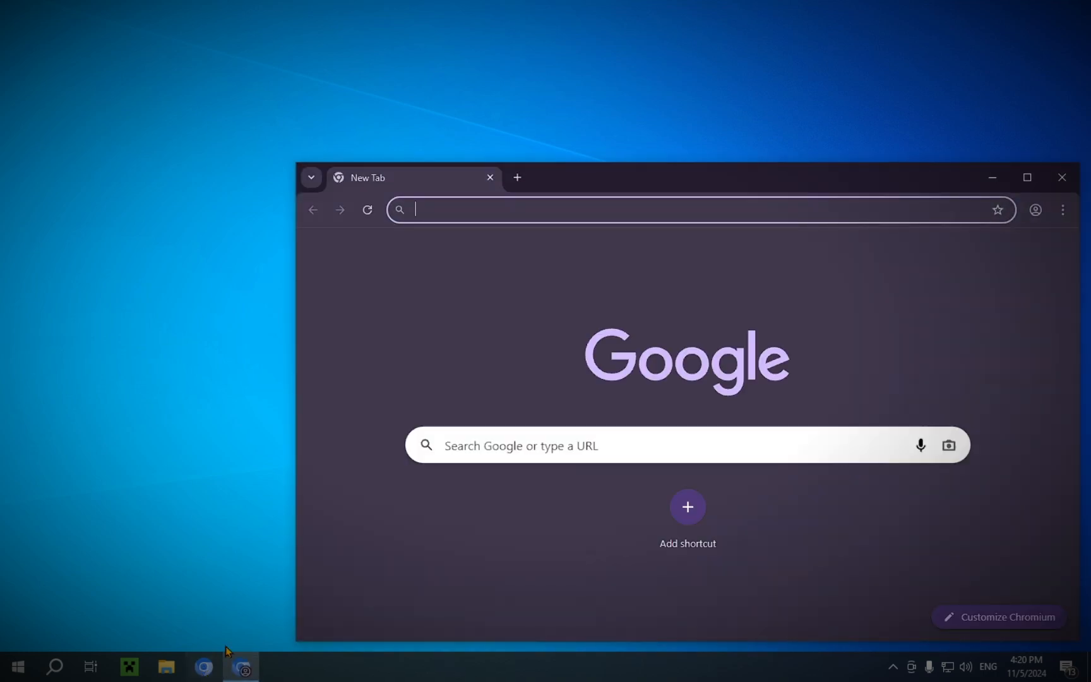
click(1028, 195)
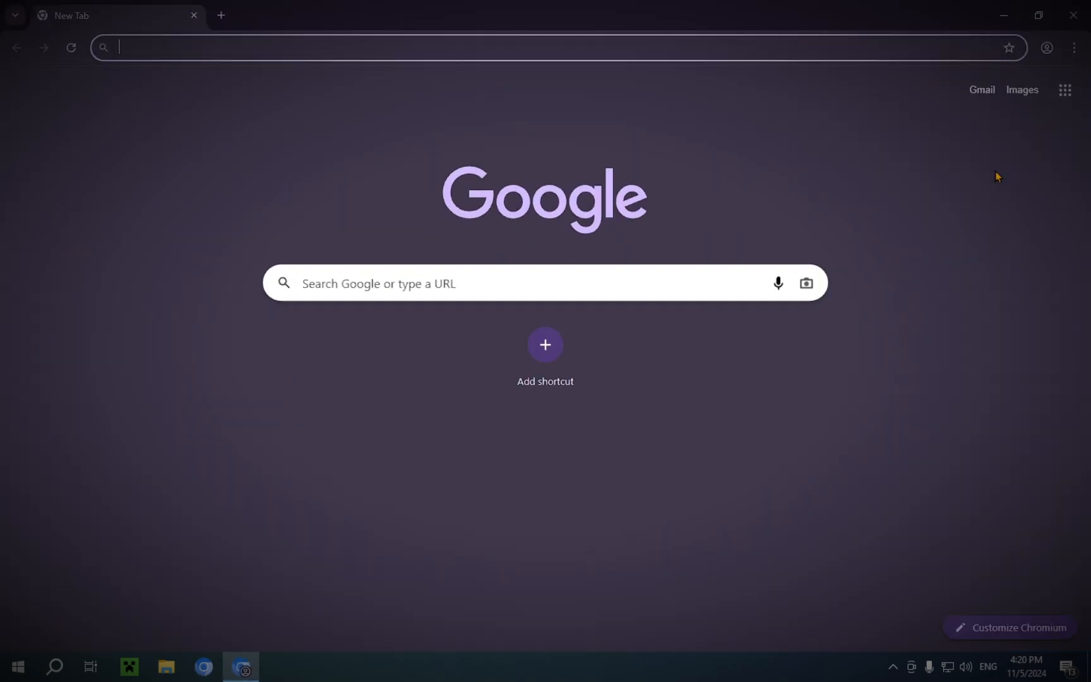
text(lu)
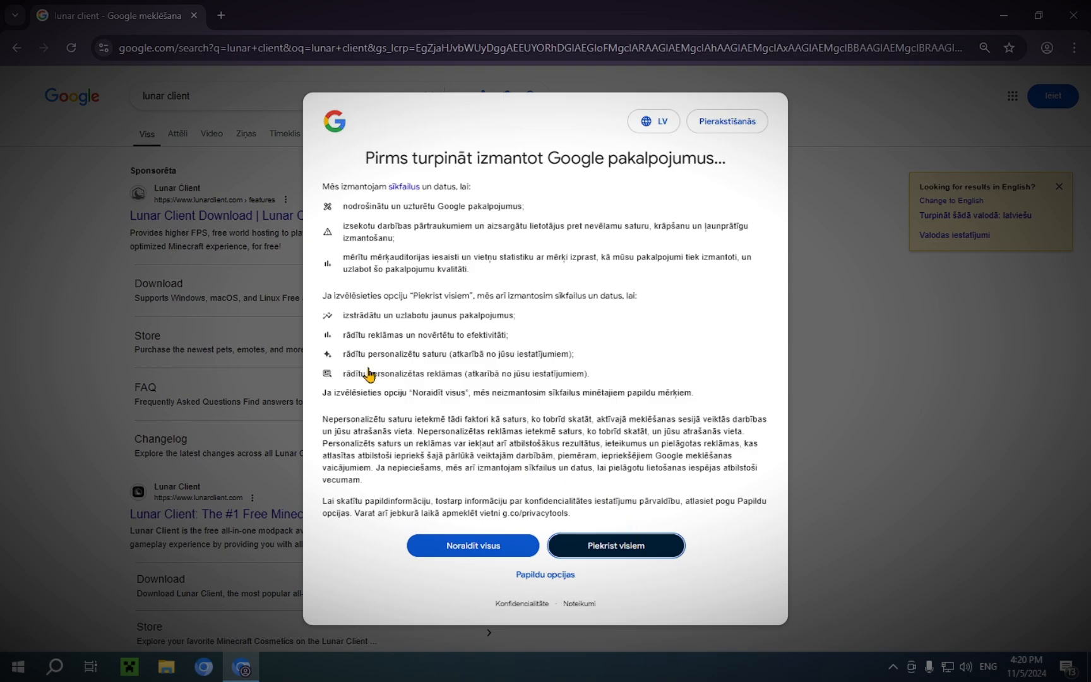
click(616, 545)
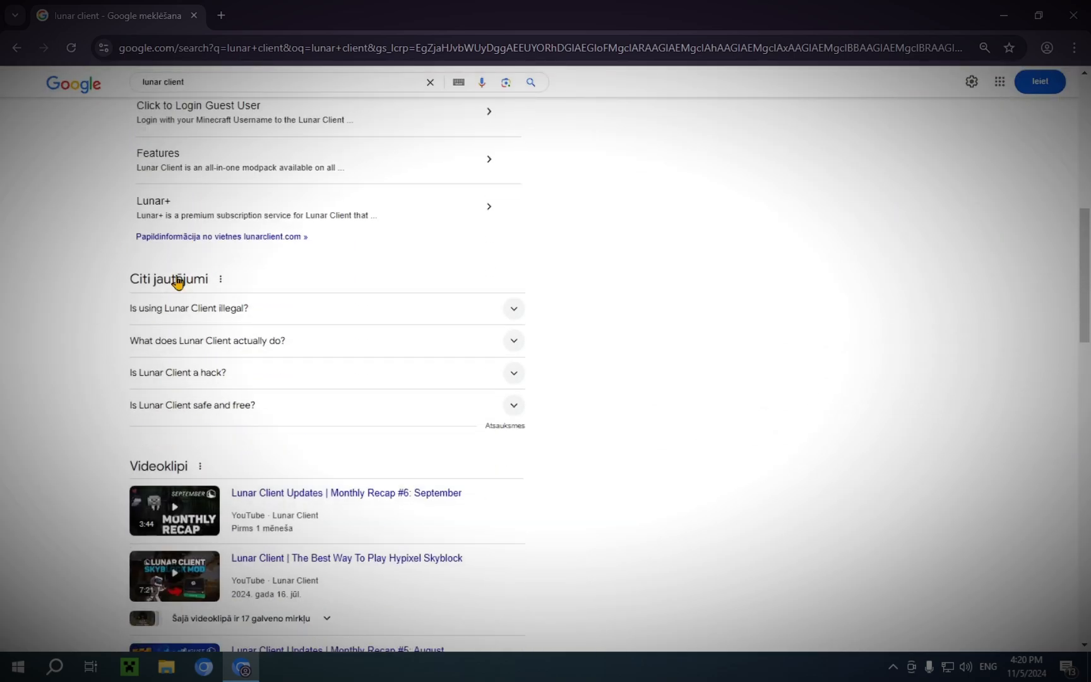
scroll(down, 3)
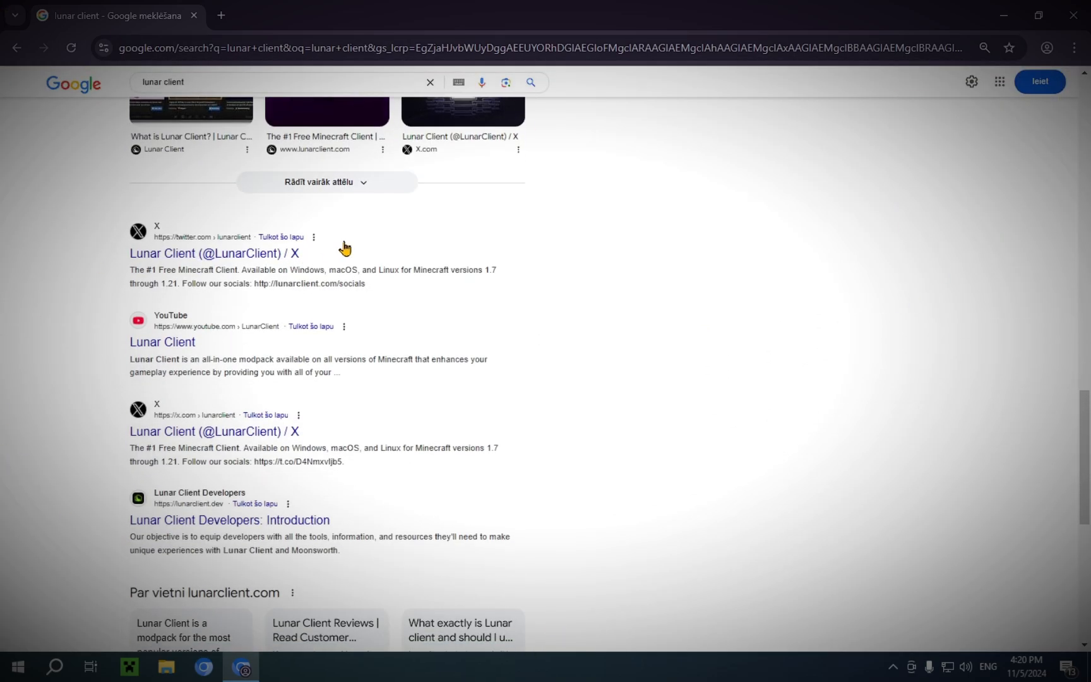
scroll(up, 3)
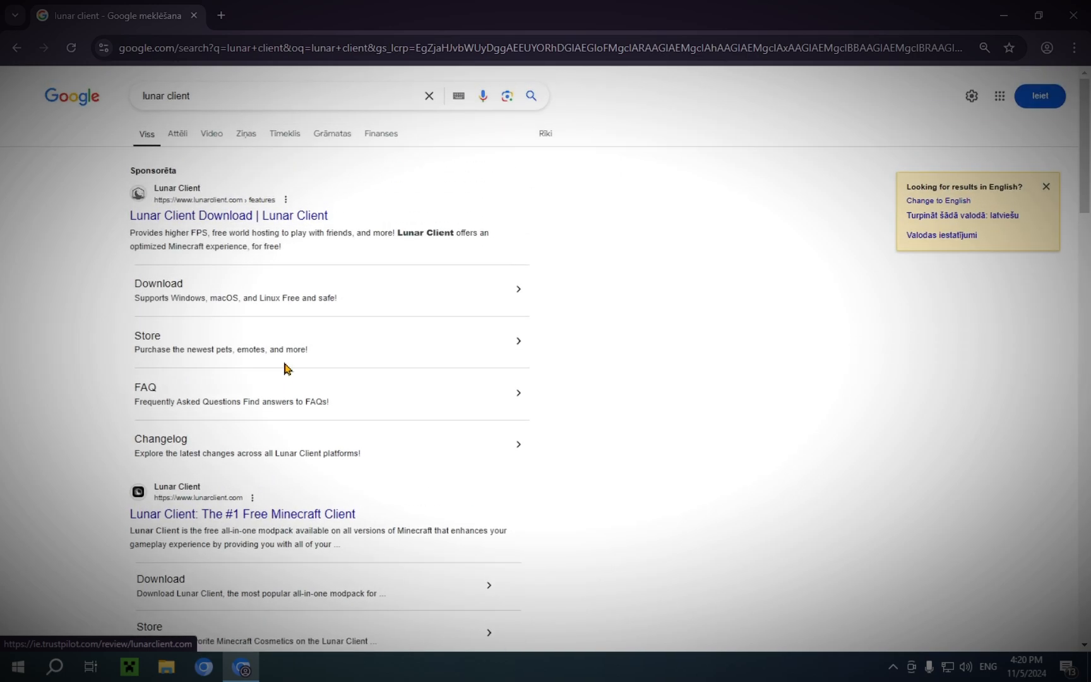
mouse_move(163, 215)
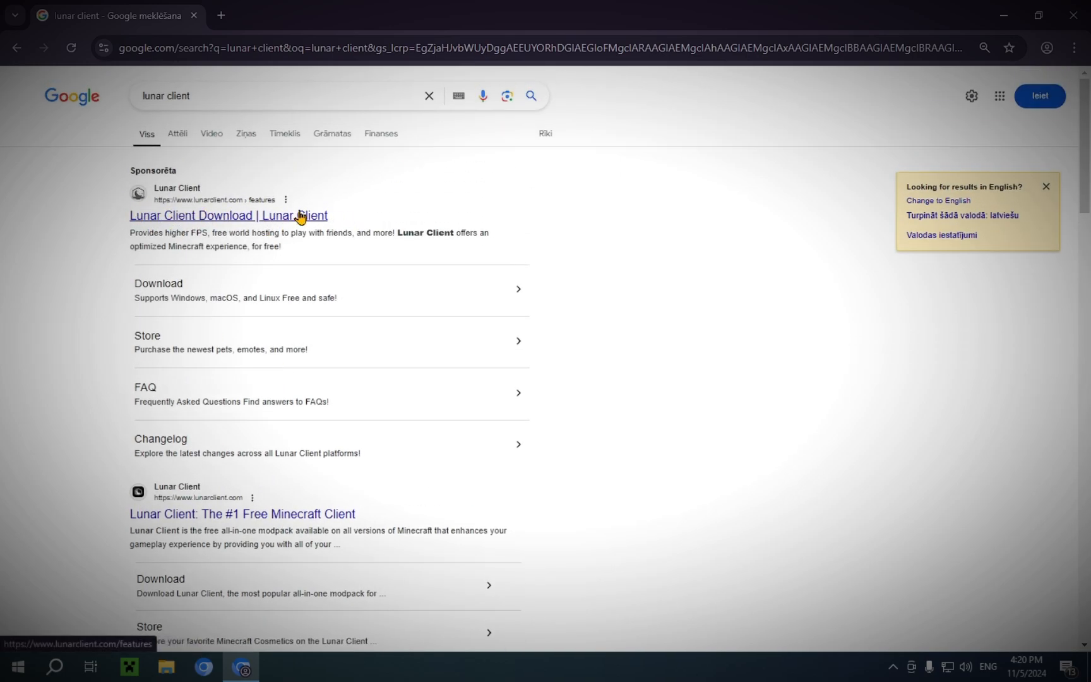
- Open the sponsored Lunar Client result, then its Download page with Windows, macOS, Linux cards
click(298, 215)
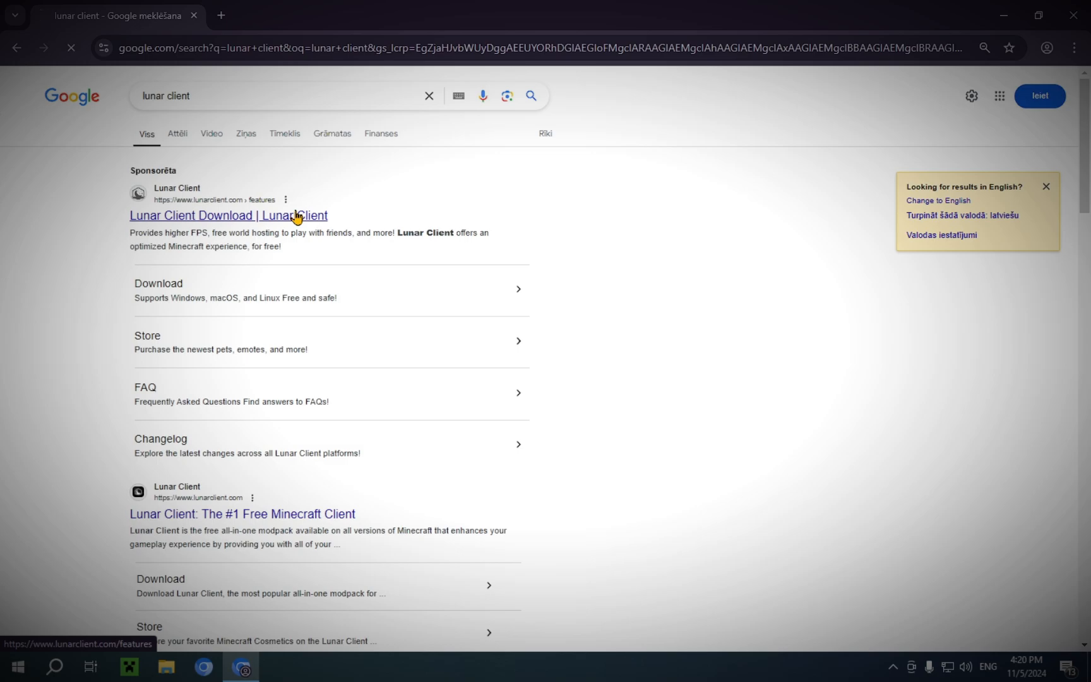
click(228, 216)
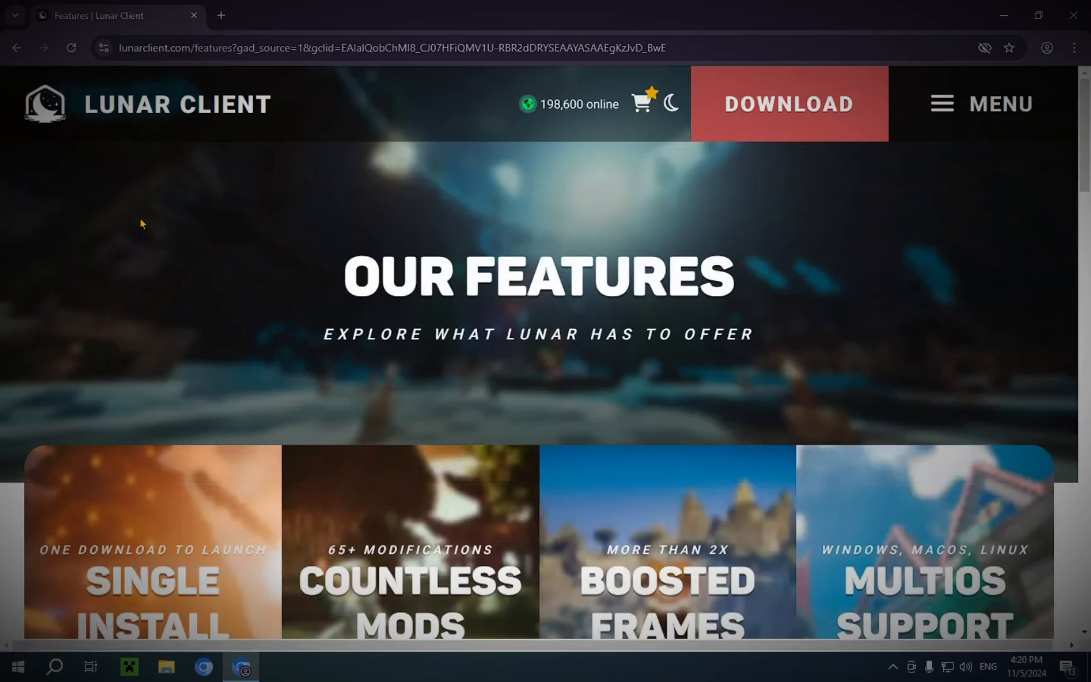
scroll(down, 3)
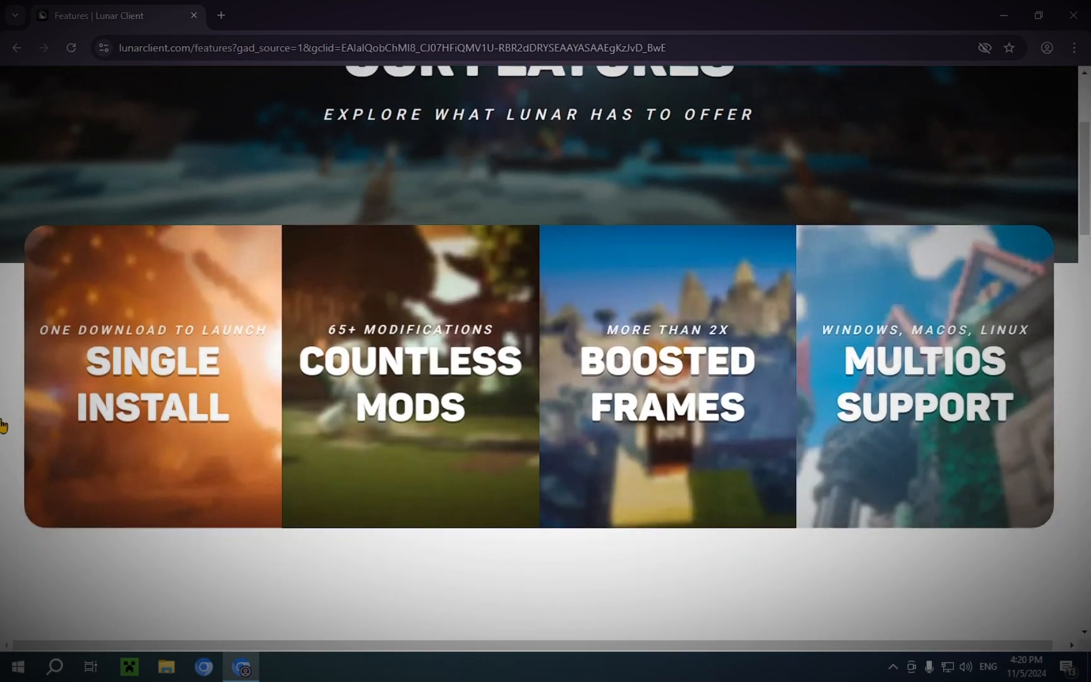
scroll(down, 3)
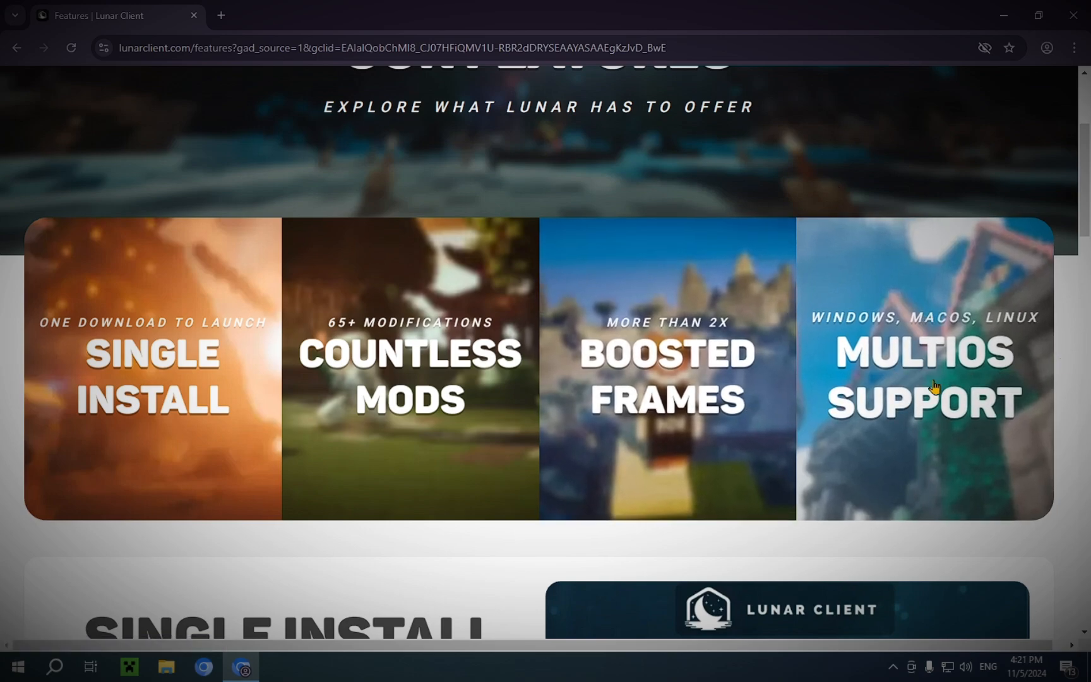
scroll(up, 3)
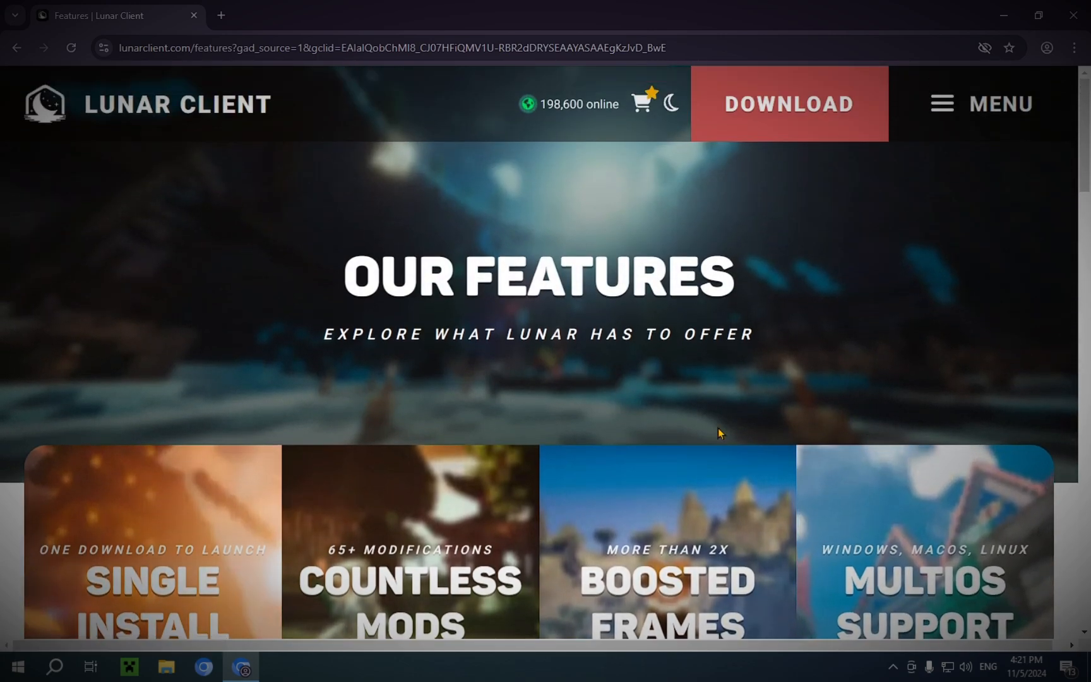
mouse_move(754, 285)
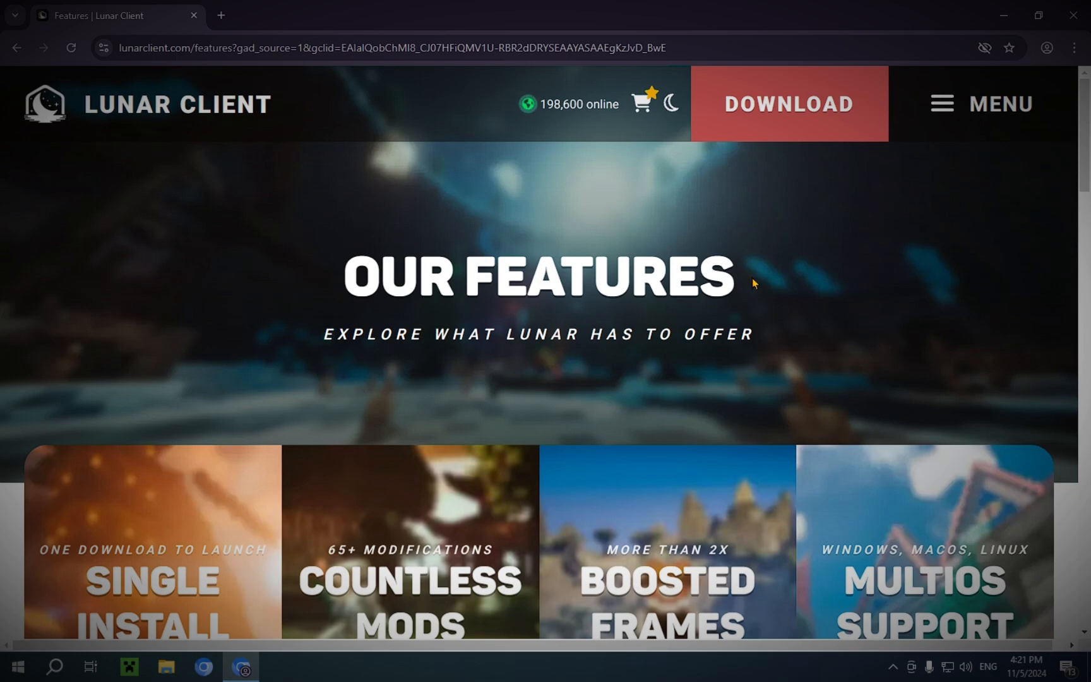
mouse_move(766, 178)
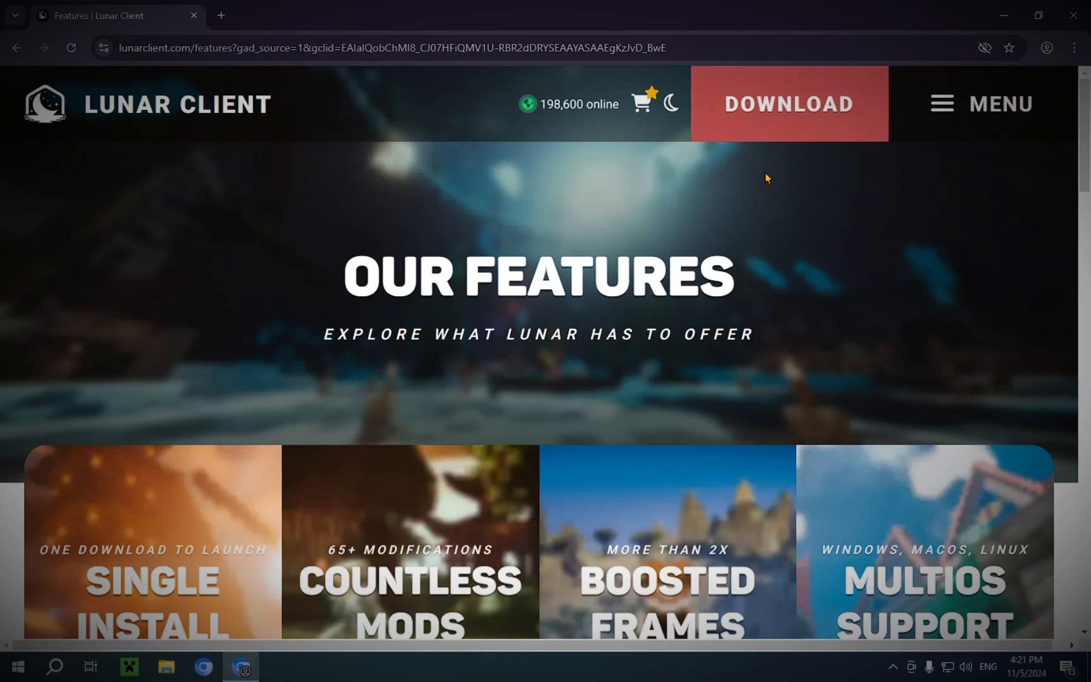
mouse_move(775, 130)
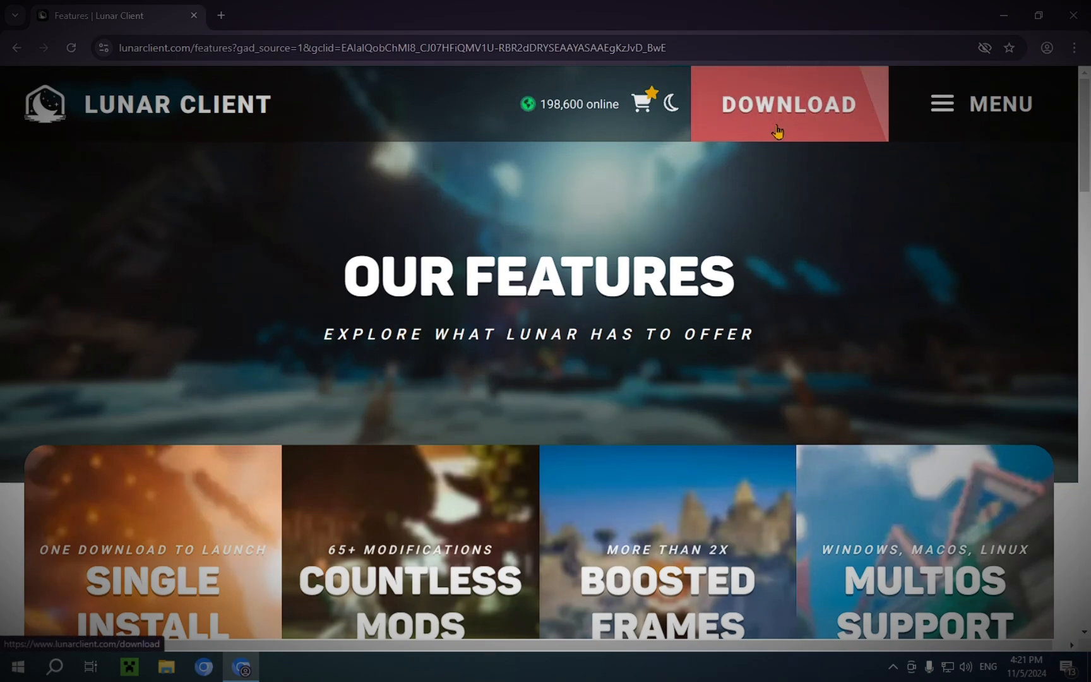
click(789, 104)
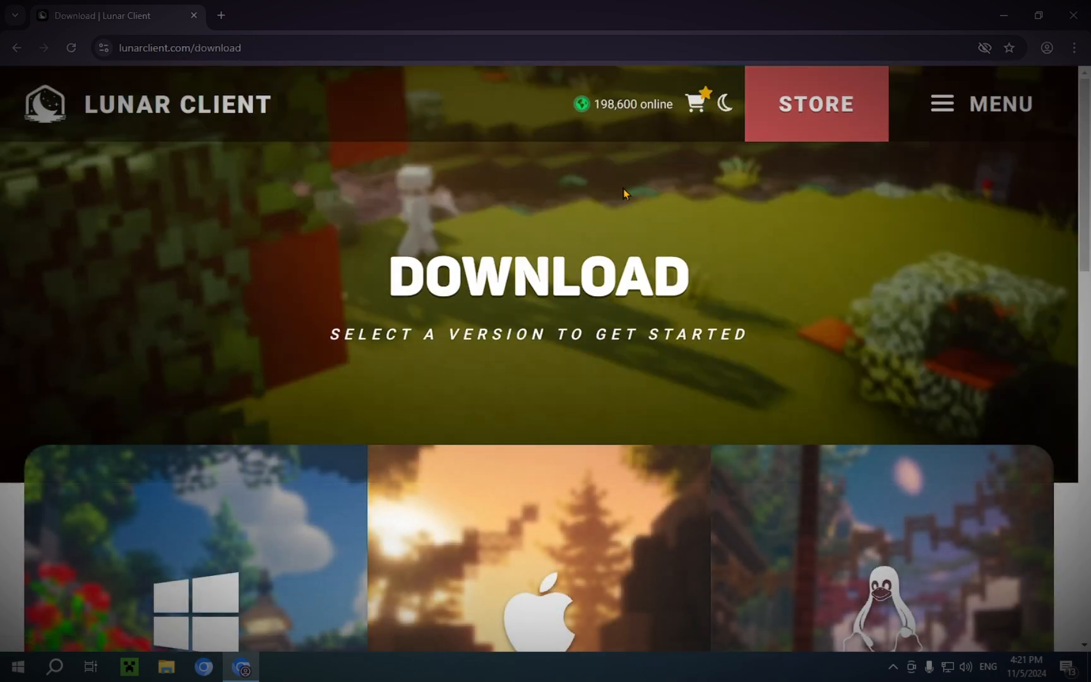
scroll(down, 3)
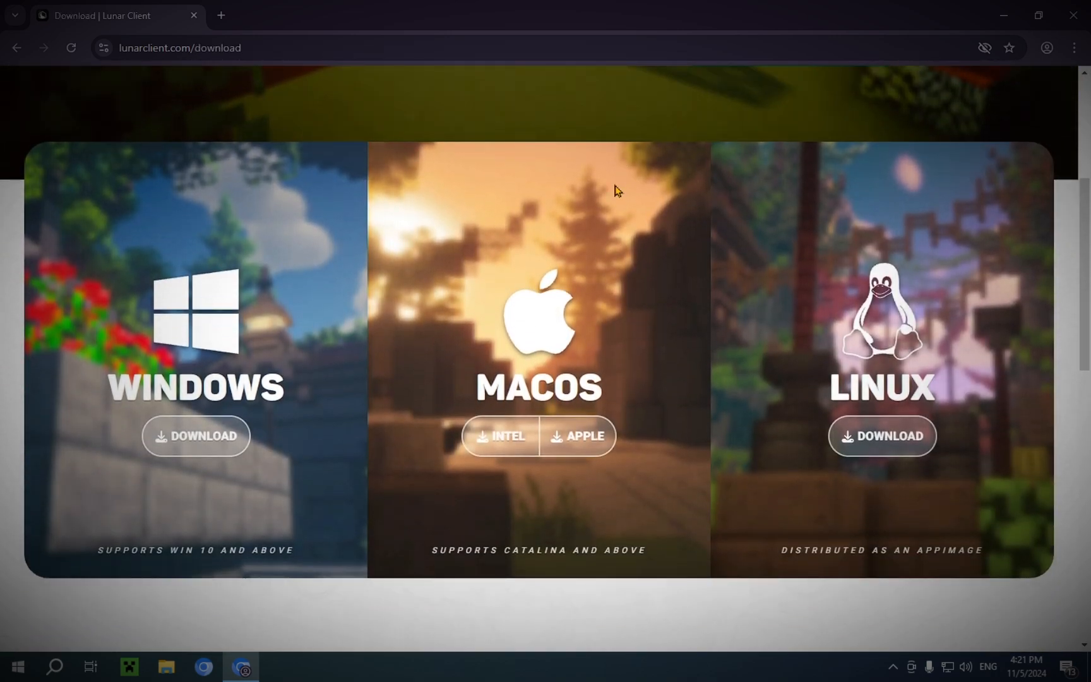
mouse_move(624, 182)
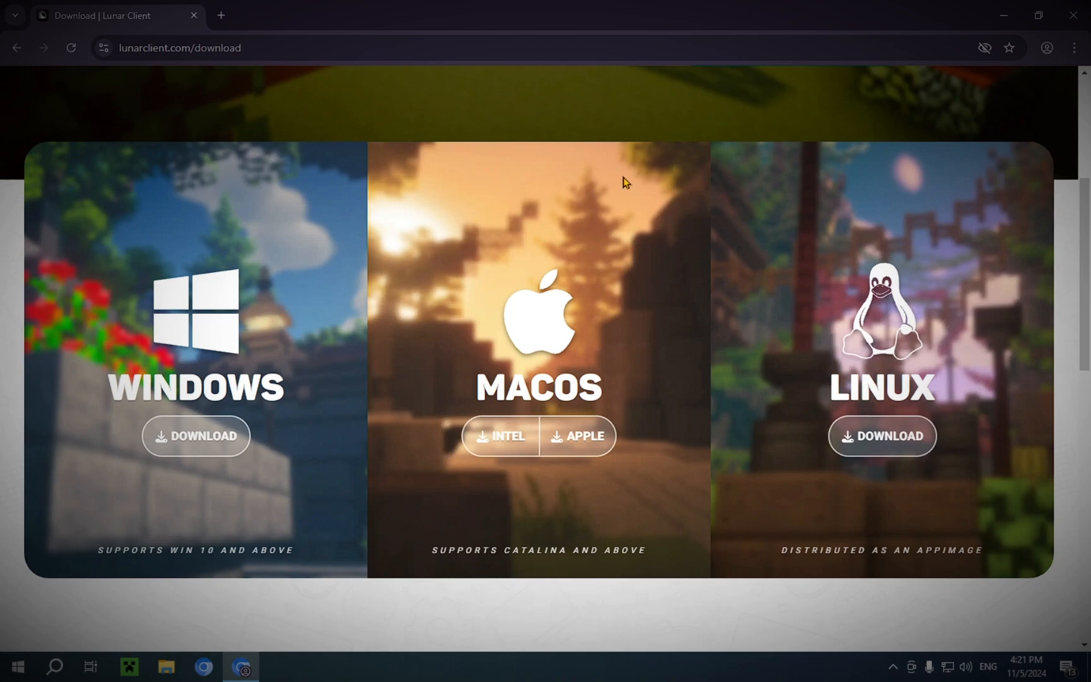
mouse_move(207, 265)
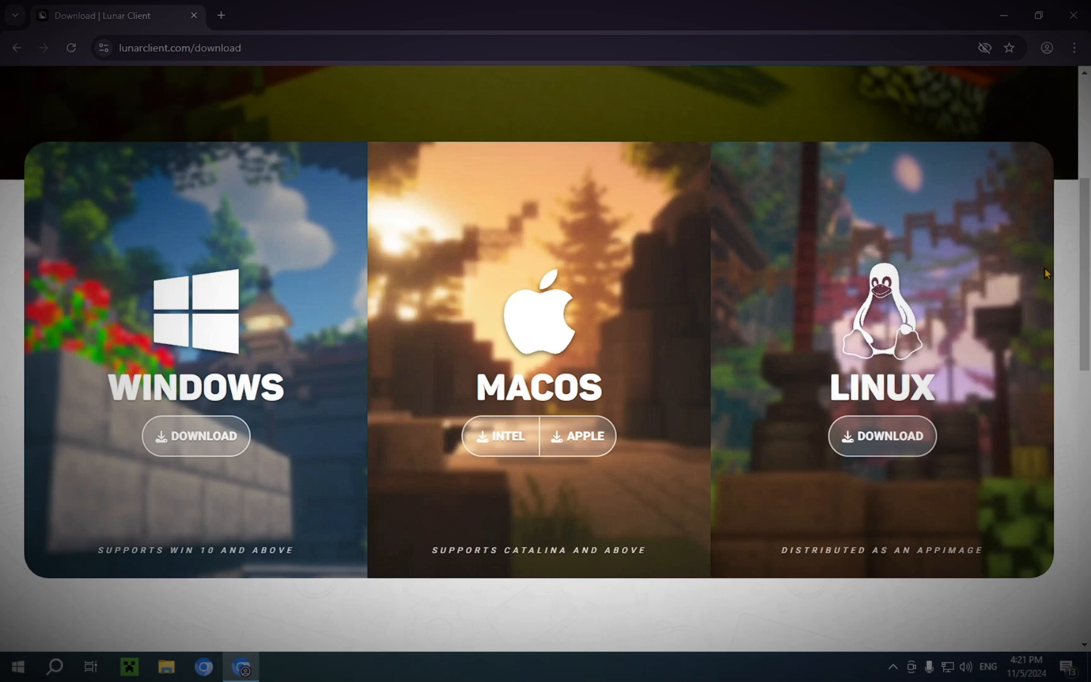
mouse_move(1058, 293)
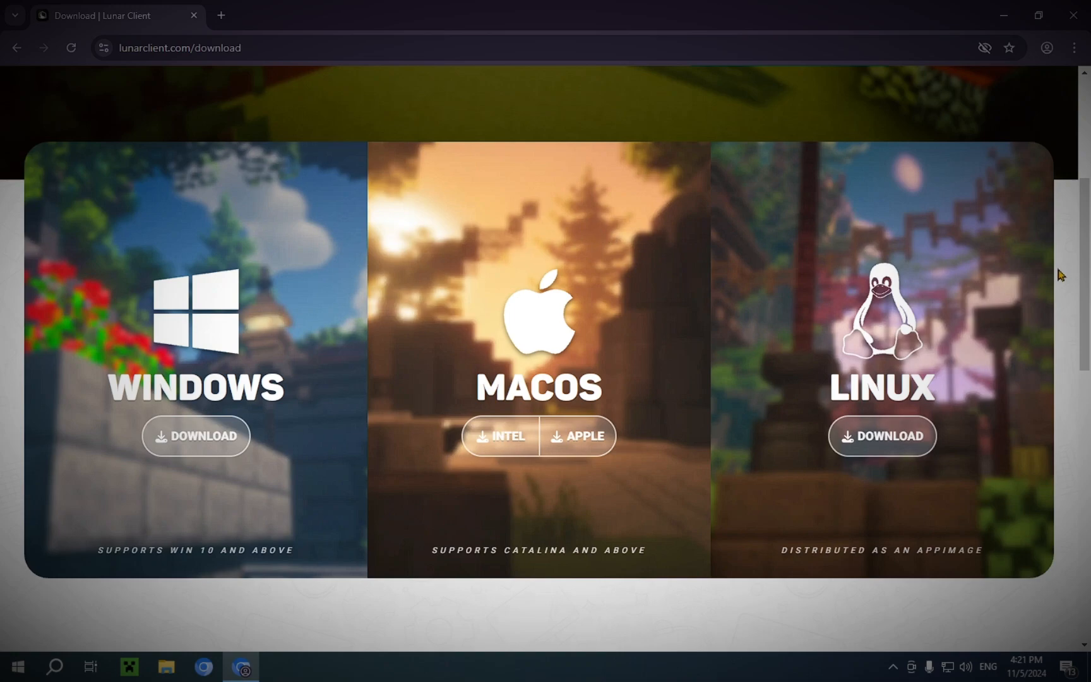
mouse_move(280, 421)
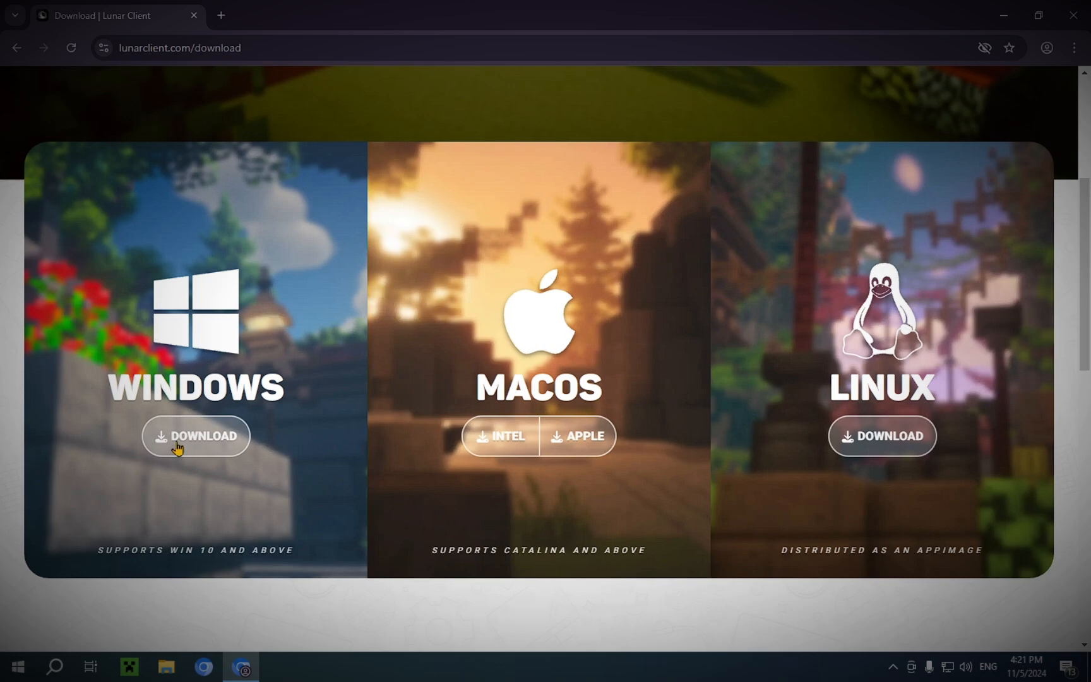
- Start the Windows launcher download, then open History and Delete browsing data settings
click(195, 436)
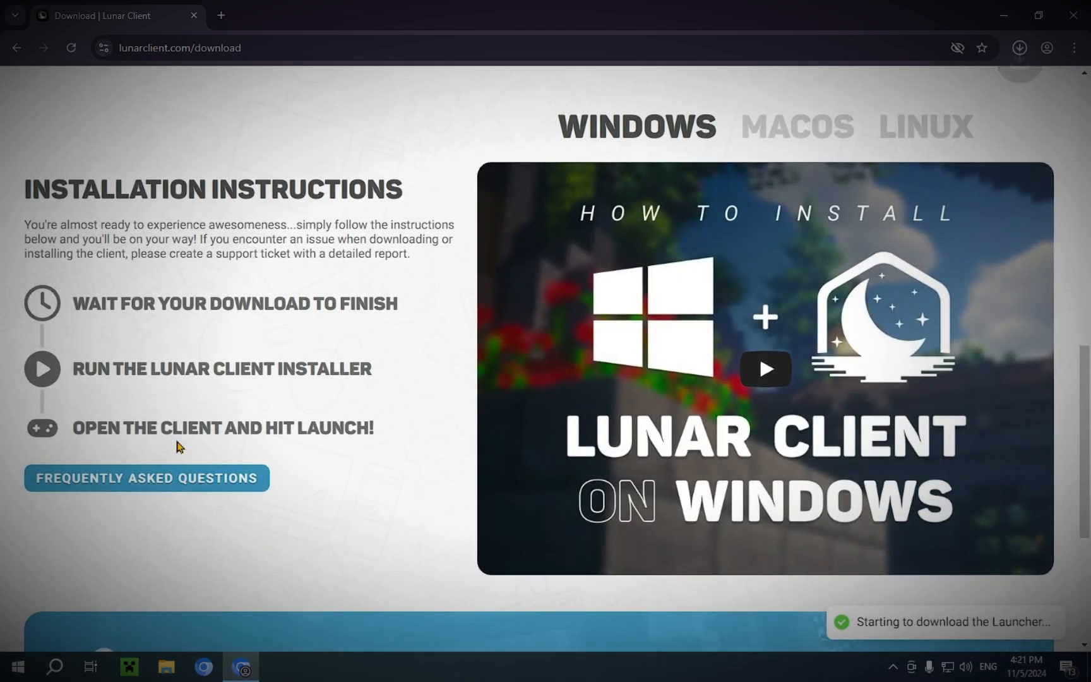
click(1019, 47)
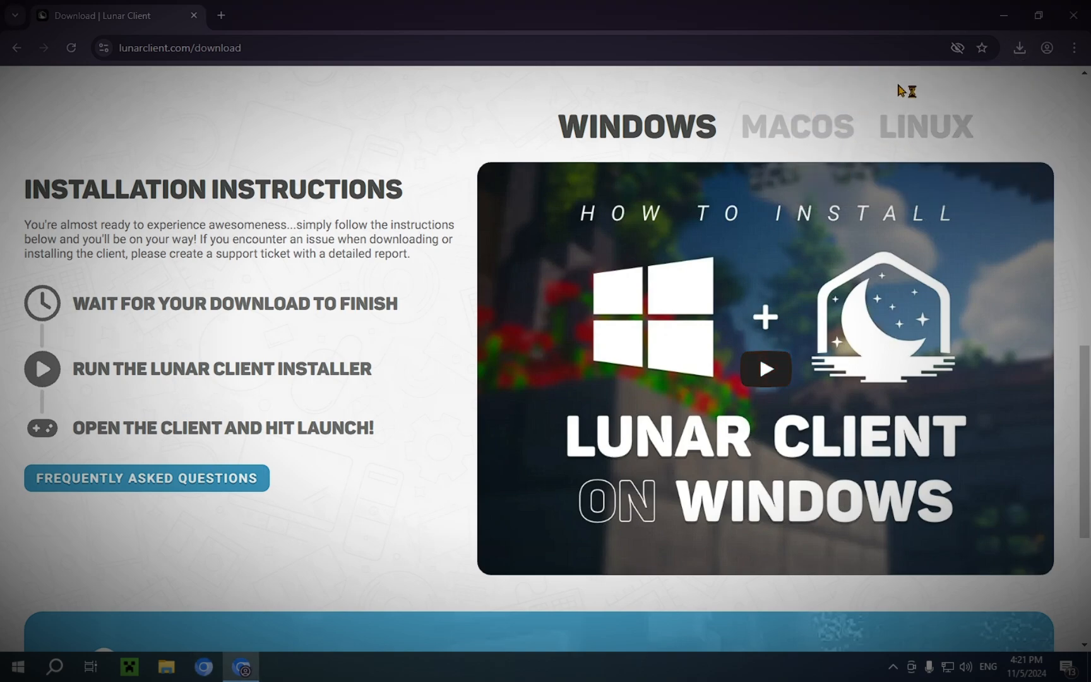
mouse_move(777, 87)
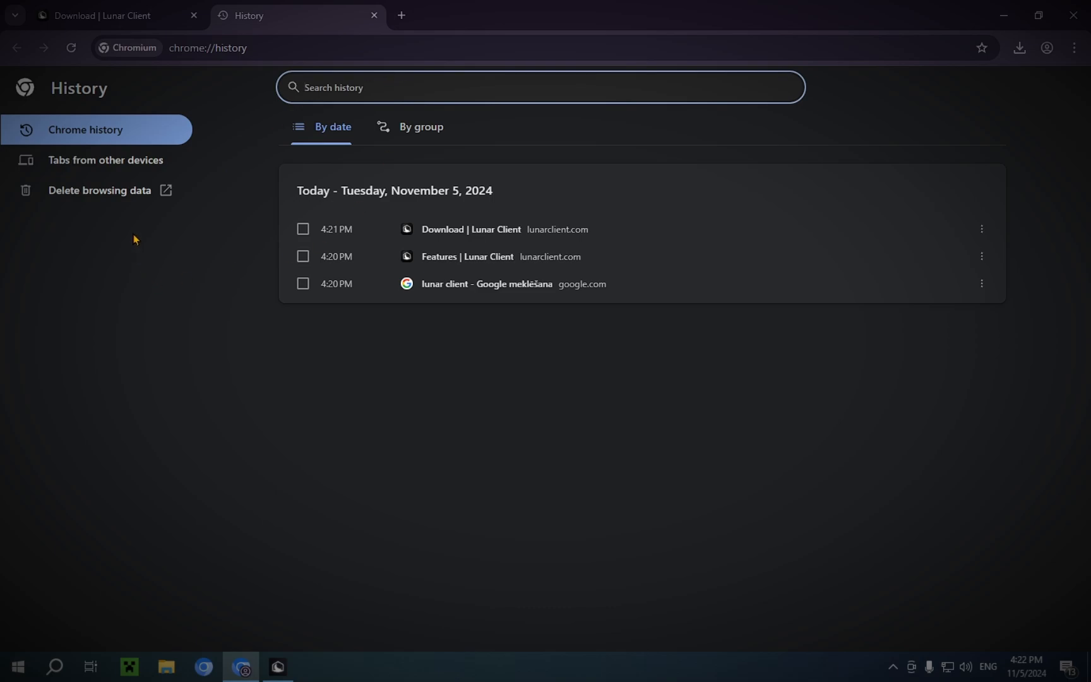
click(99, 190)
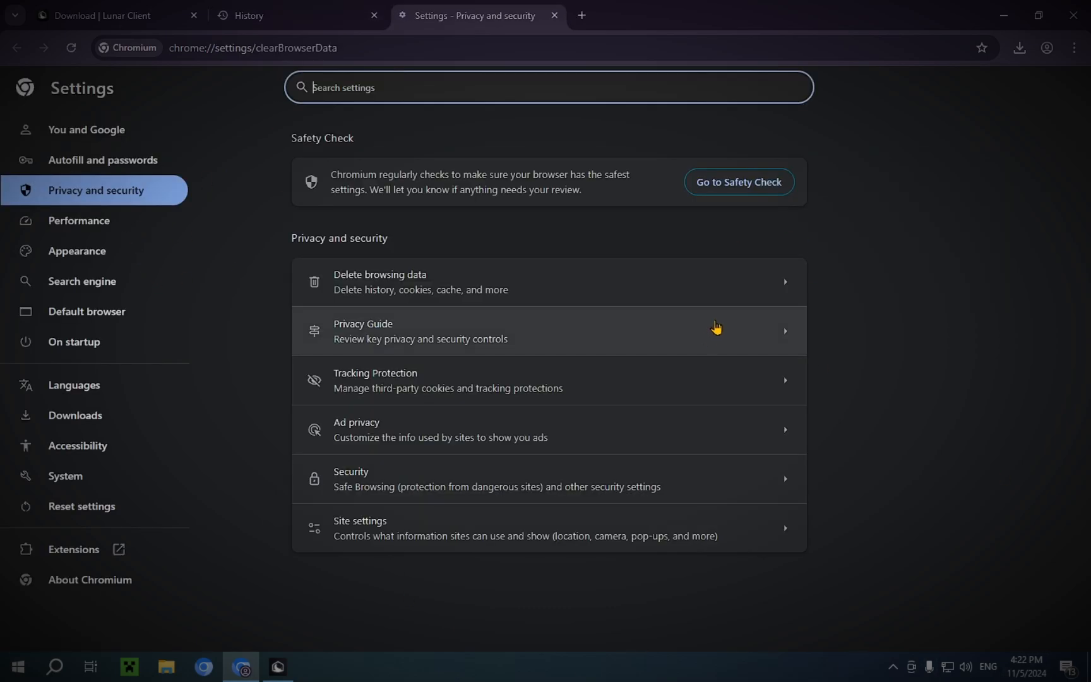
- Run the Lunar Client installer, accept the terms of use, and scroll the privacy notice
click(380, 282)
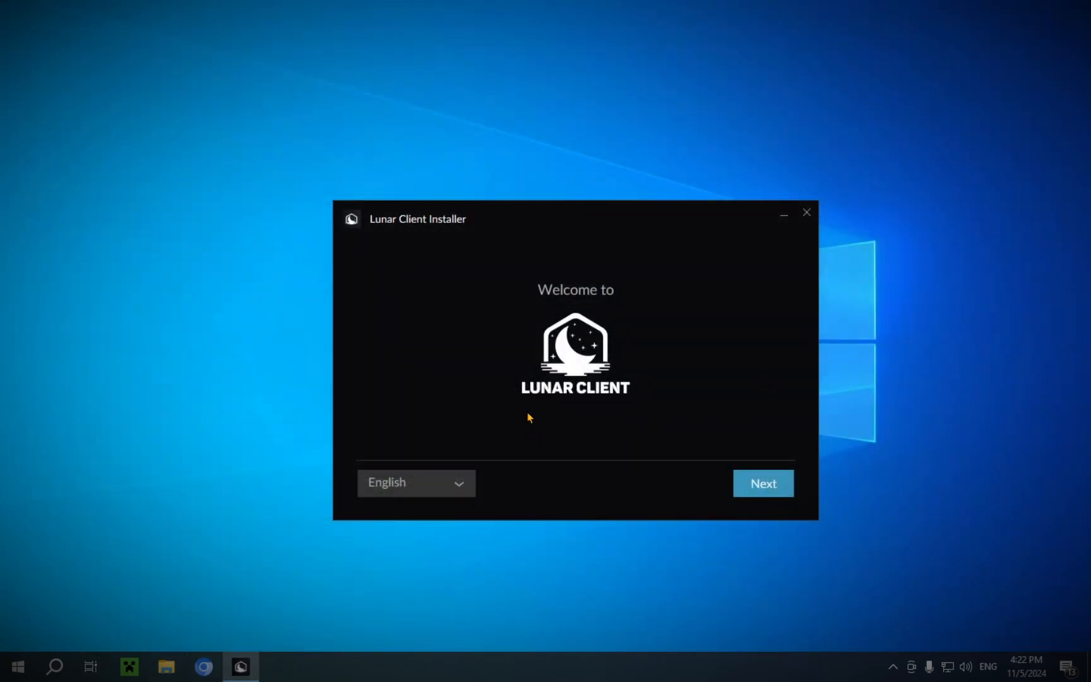
mouse_move(578, 276)
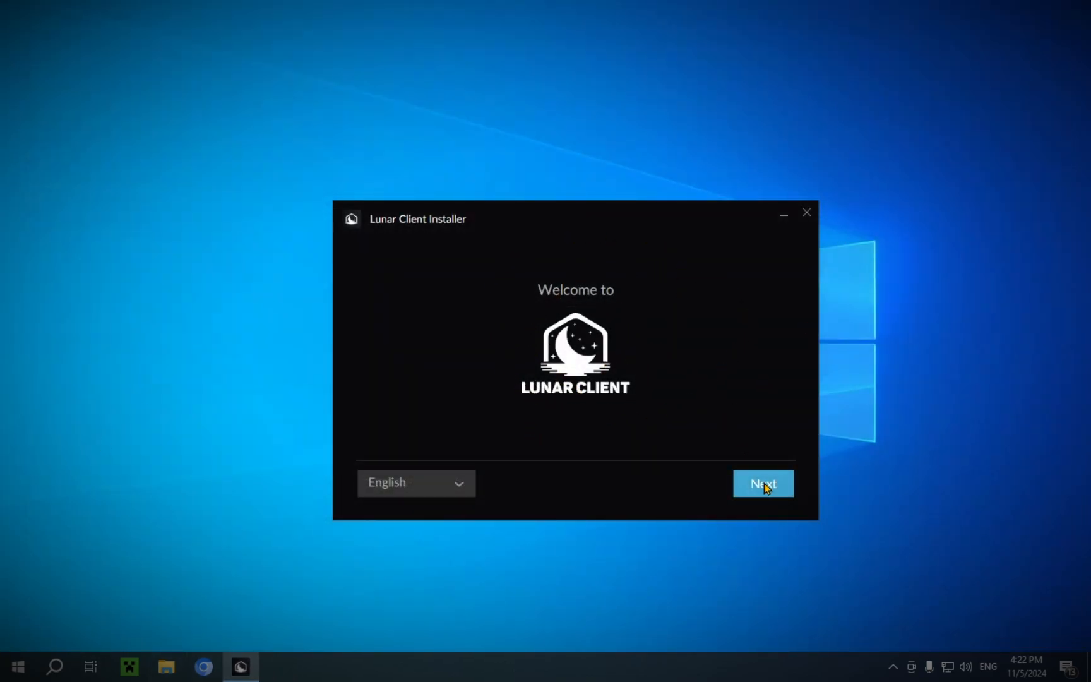
click(763, 483)
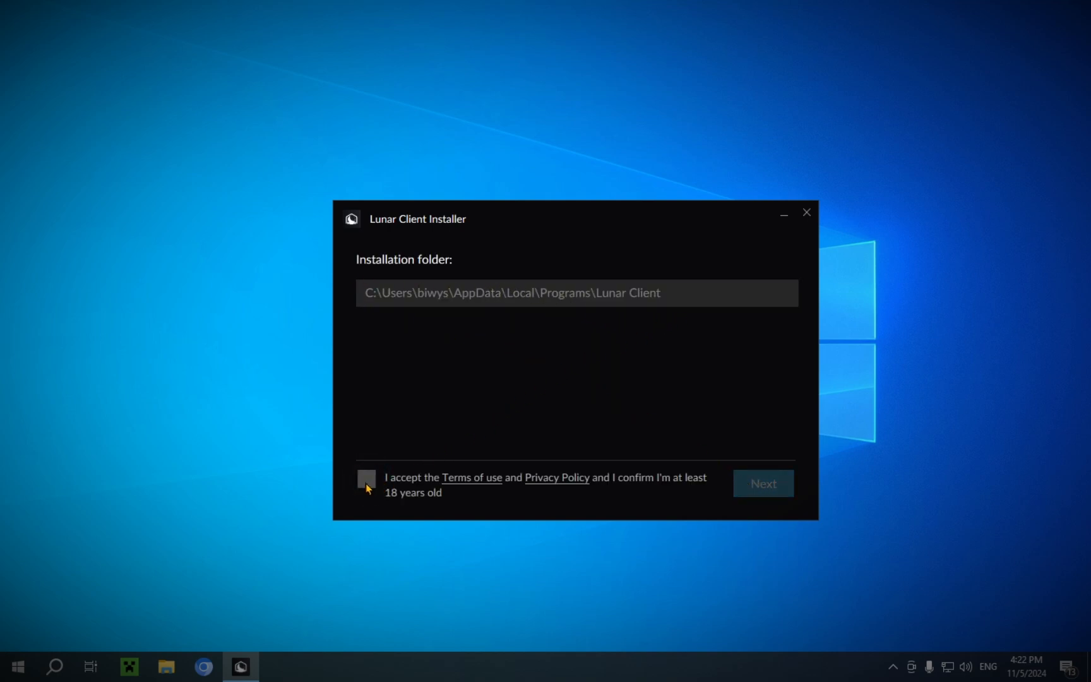
click(366, 478)
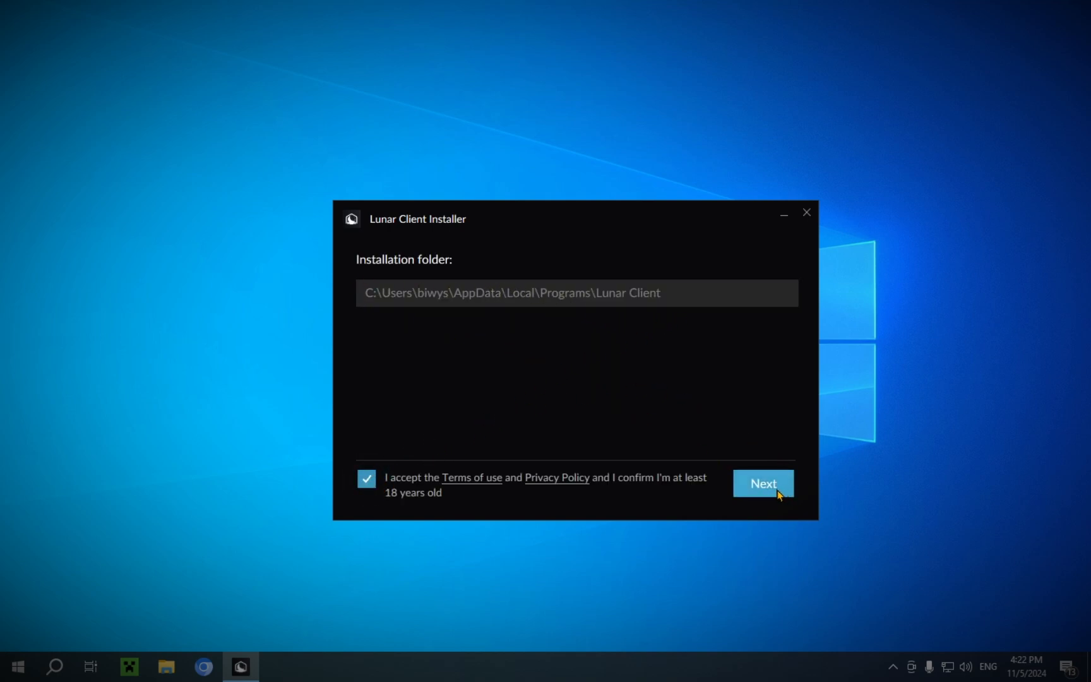
click(764, 483)
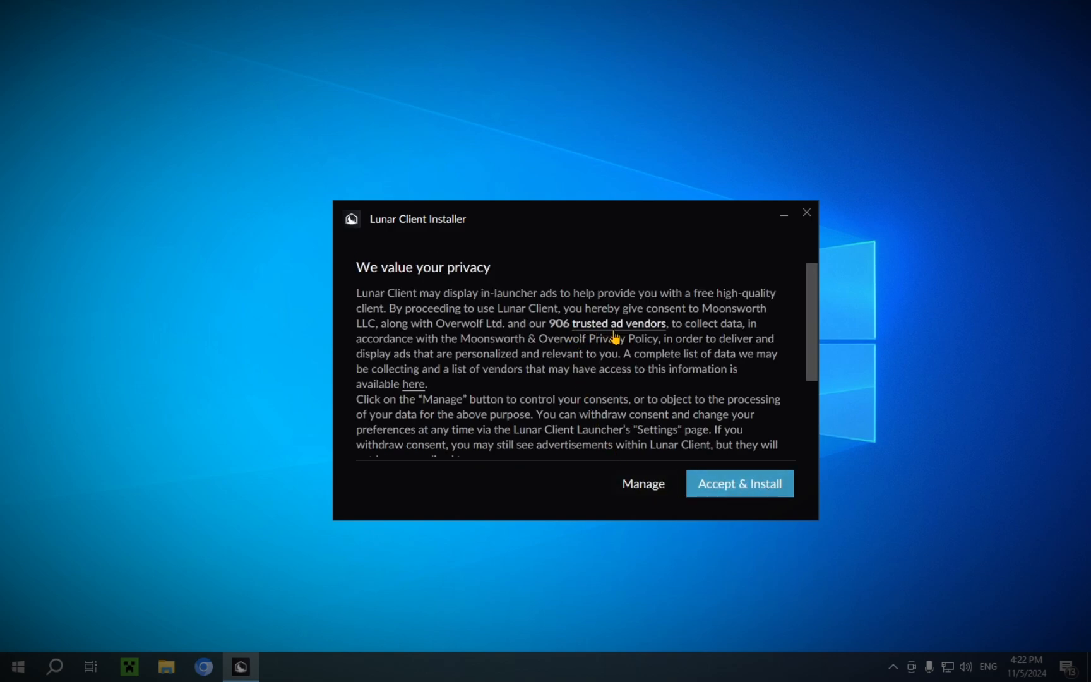
scroll(down, 3)
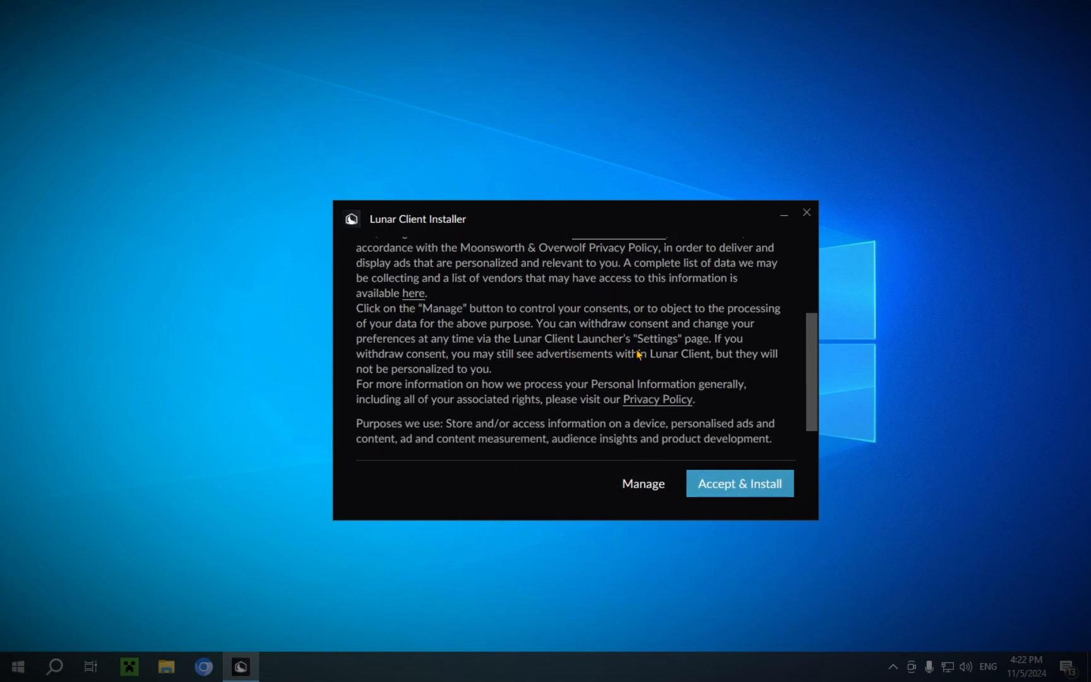
mouse_move(595, 433)
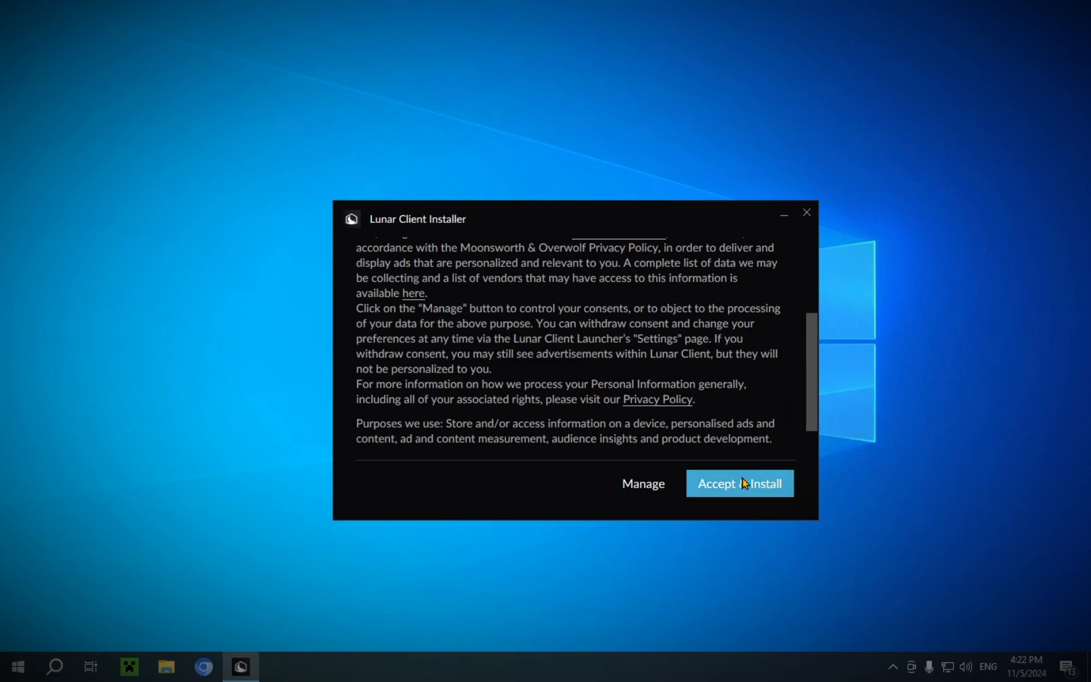
click(740, 483)
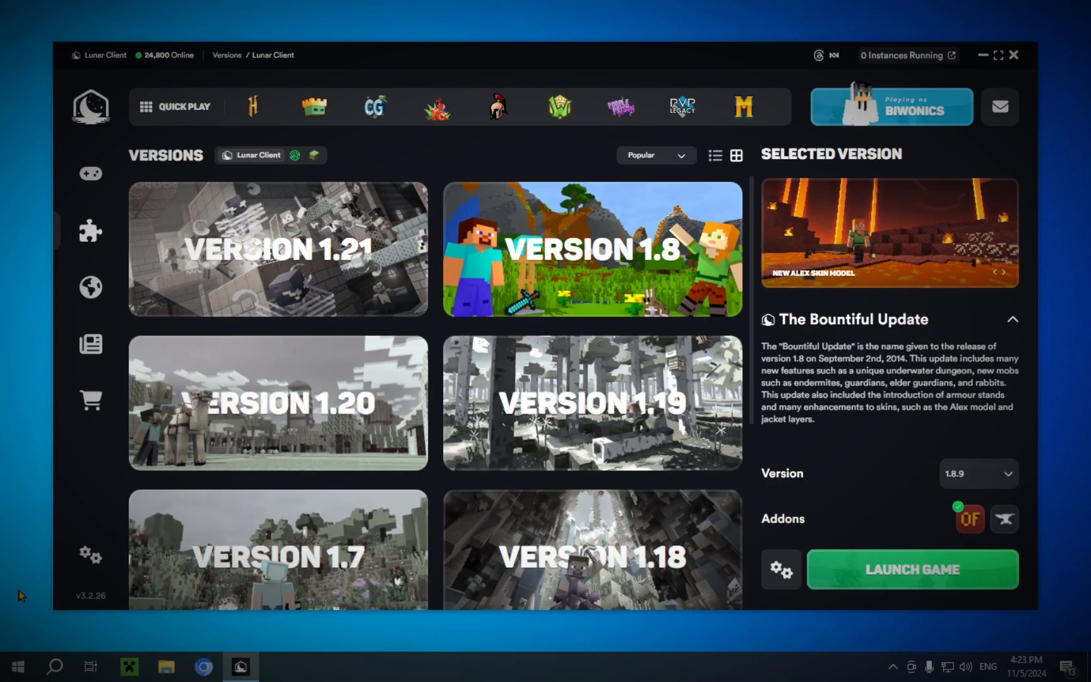
mouse_move(5, 321)
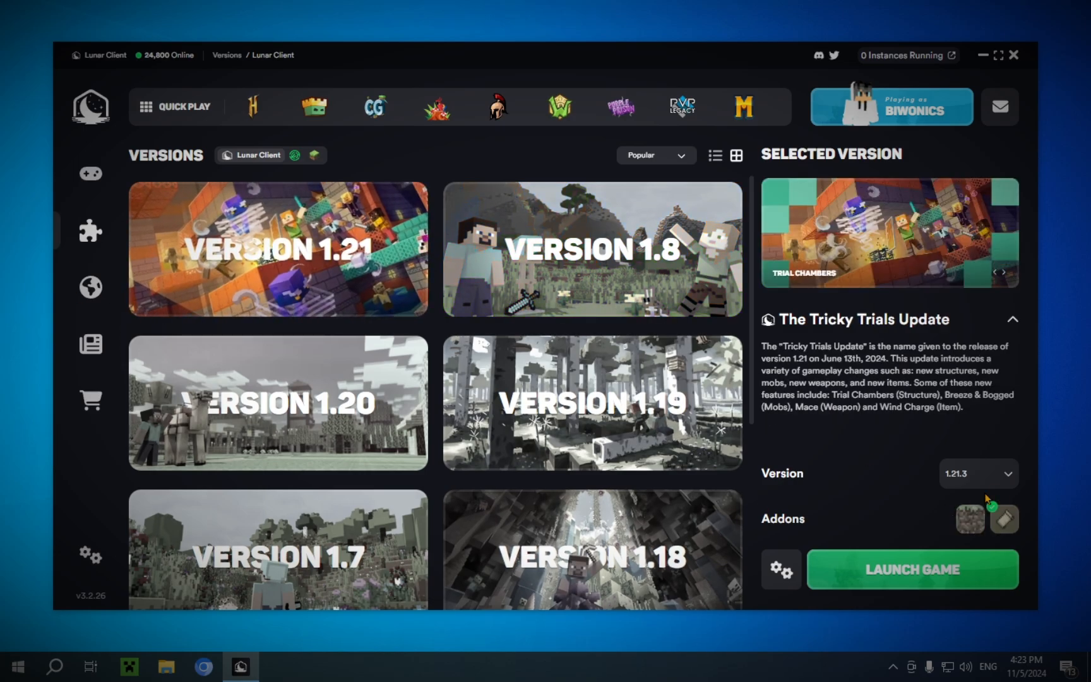
mouse_move(1005, 519)
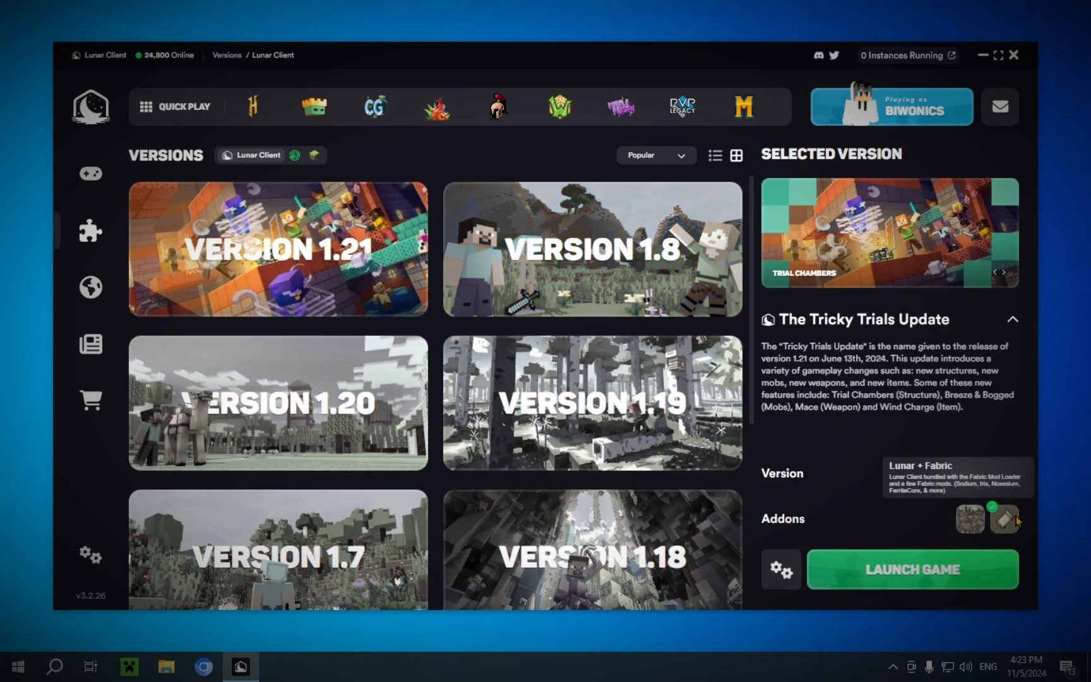
- Pick the Version 1.21 card with 1.21.3 and the Lunar + Fabric addon
scroll(down, 3)
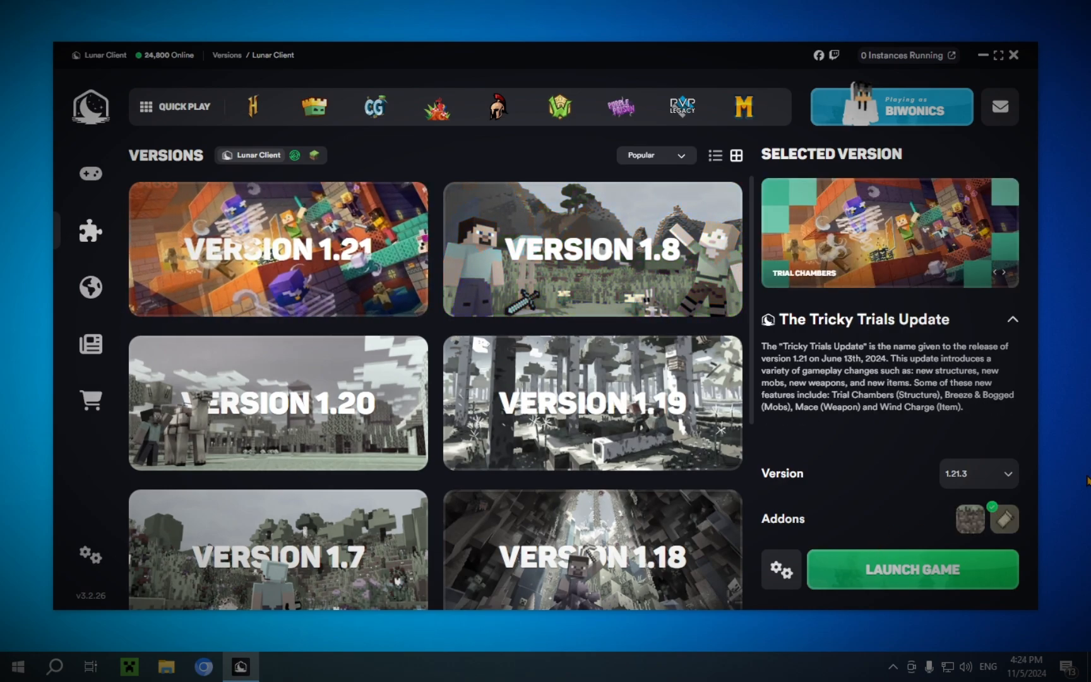
mouse_move(780, 570)
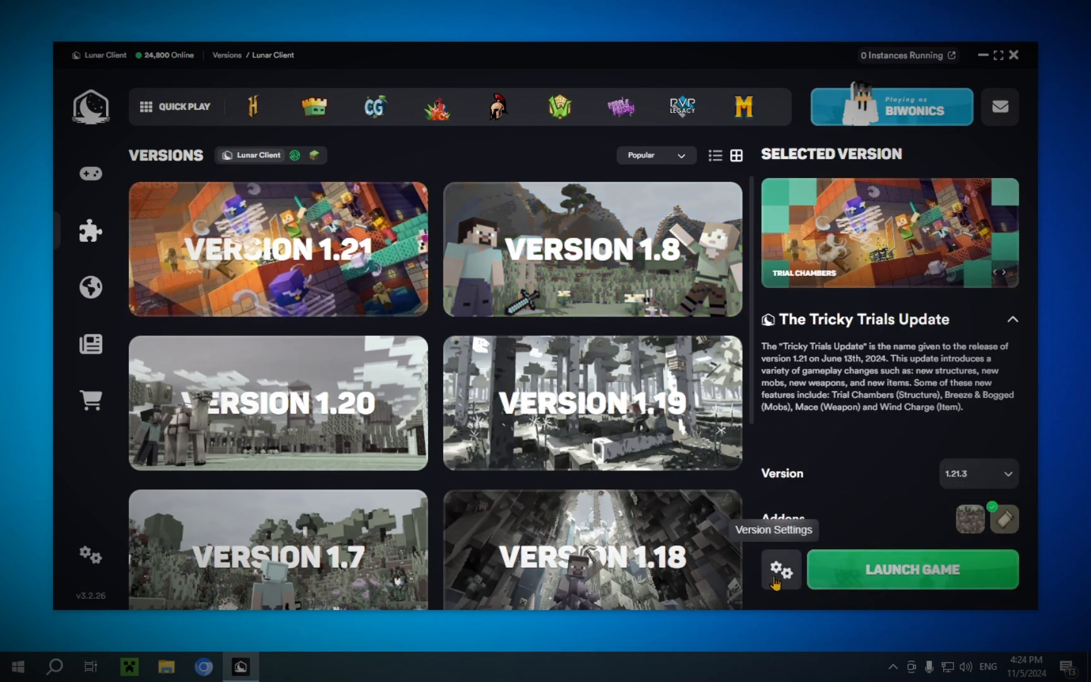
- Open the 1.21.3 version settings showing Fabric loader 0.16.5 and 5.5GB memory
click(780, 569)
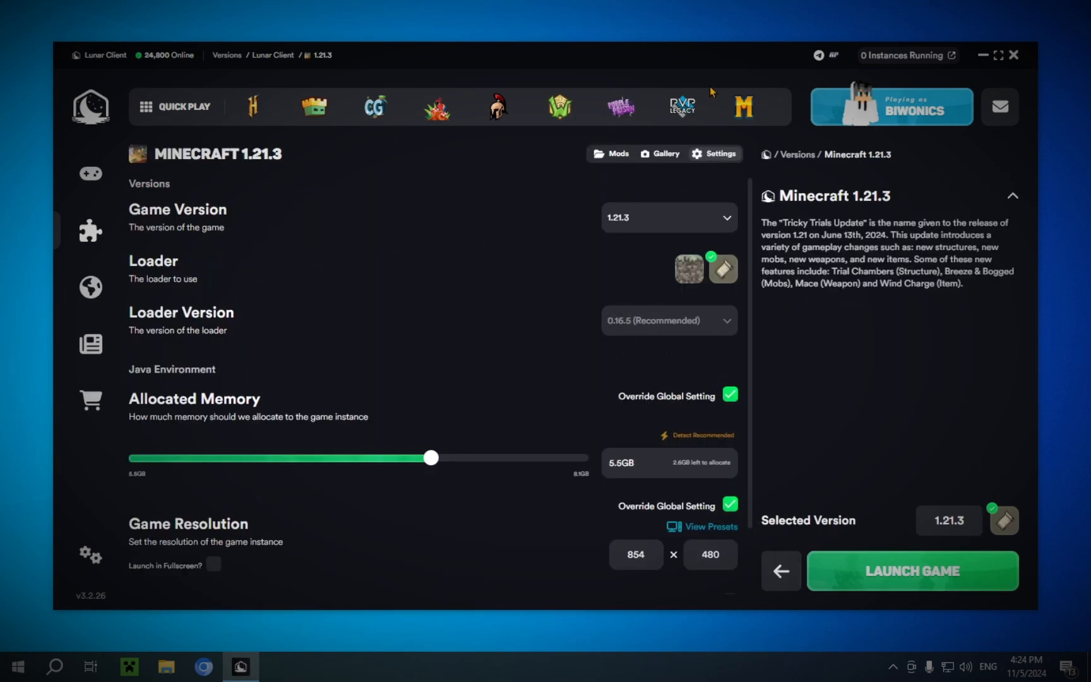
mouse_move(132, 412)
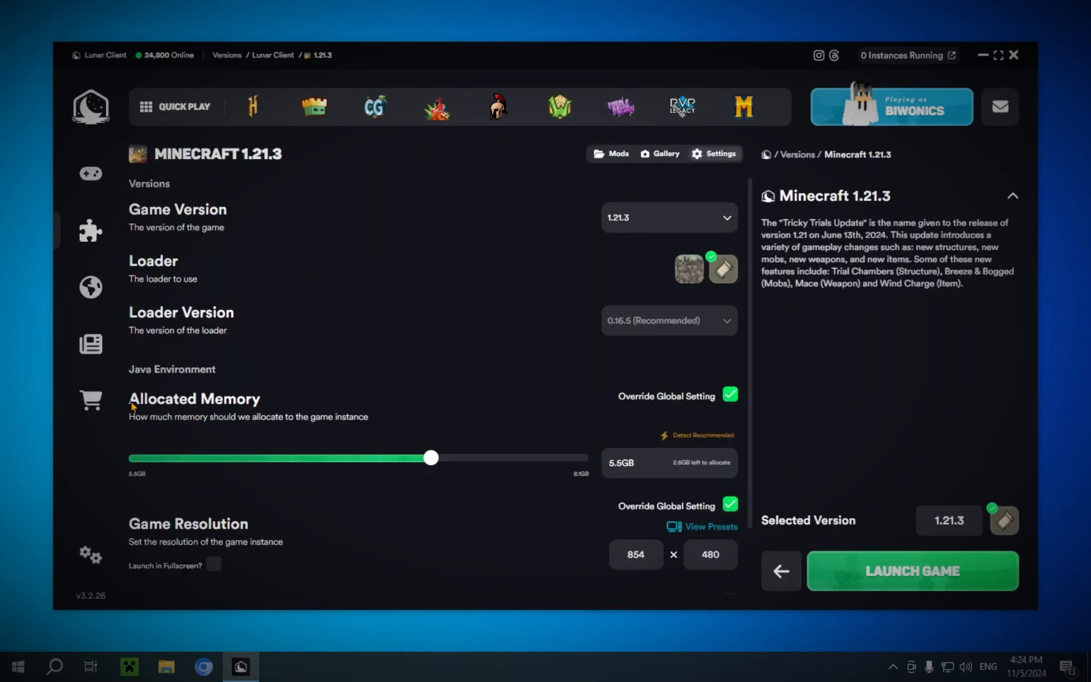
mouse_move(351, 419)
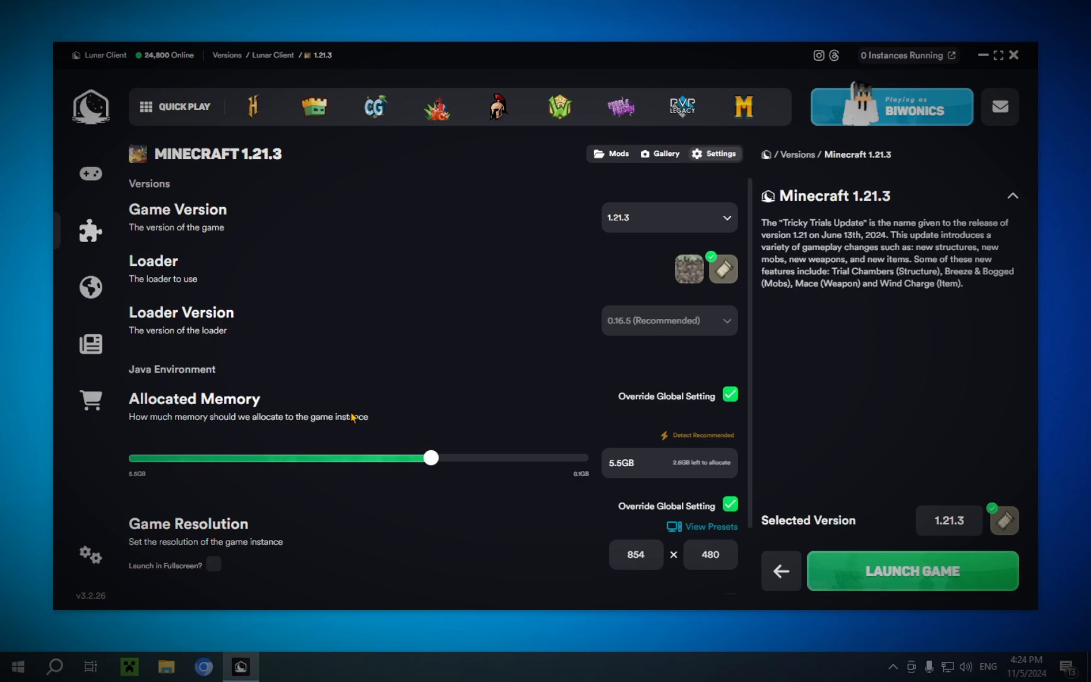
mouse_move(414, 428)
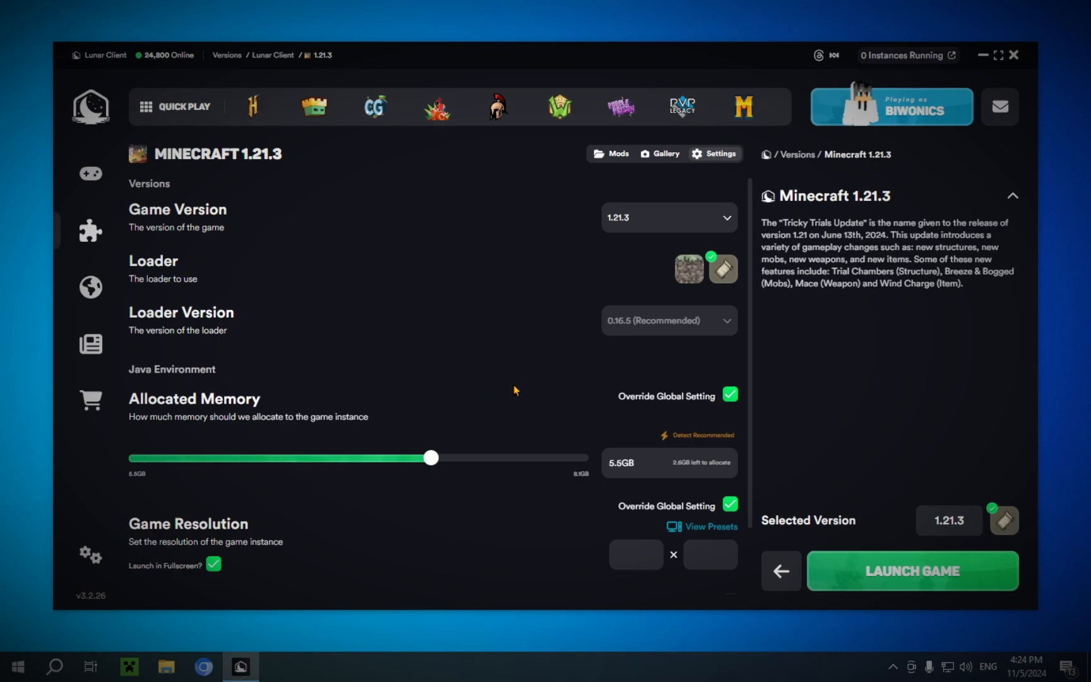
mouse_move(897, 555)
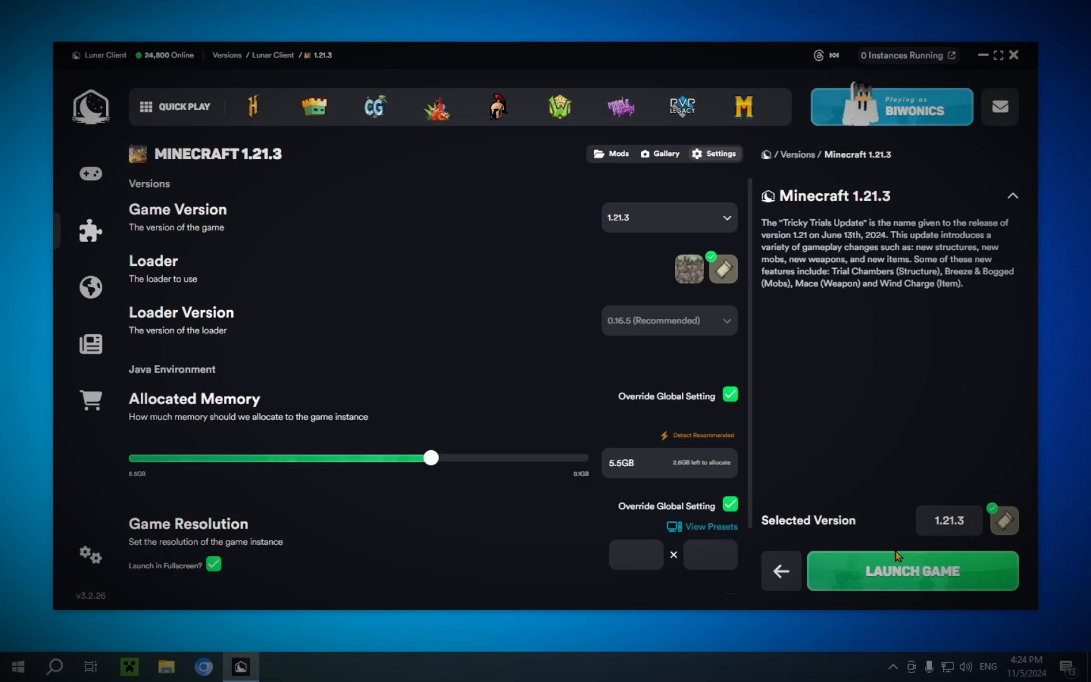
- Launch Minecraft 1.21.3 with Fabric and open the Mission Control launch console
click(913, 571)
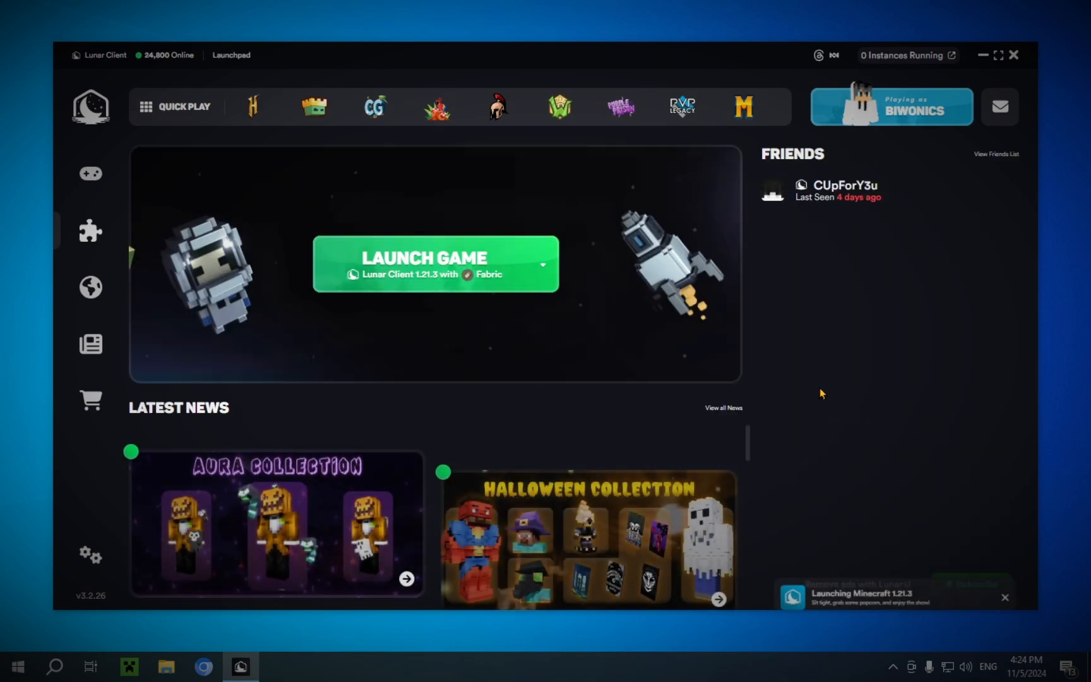
click(435, 263)
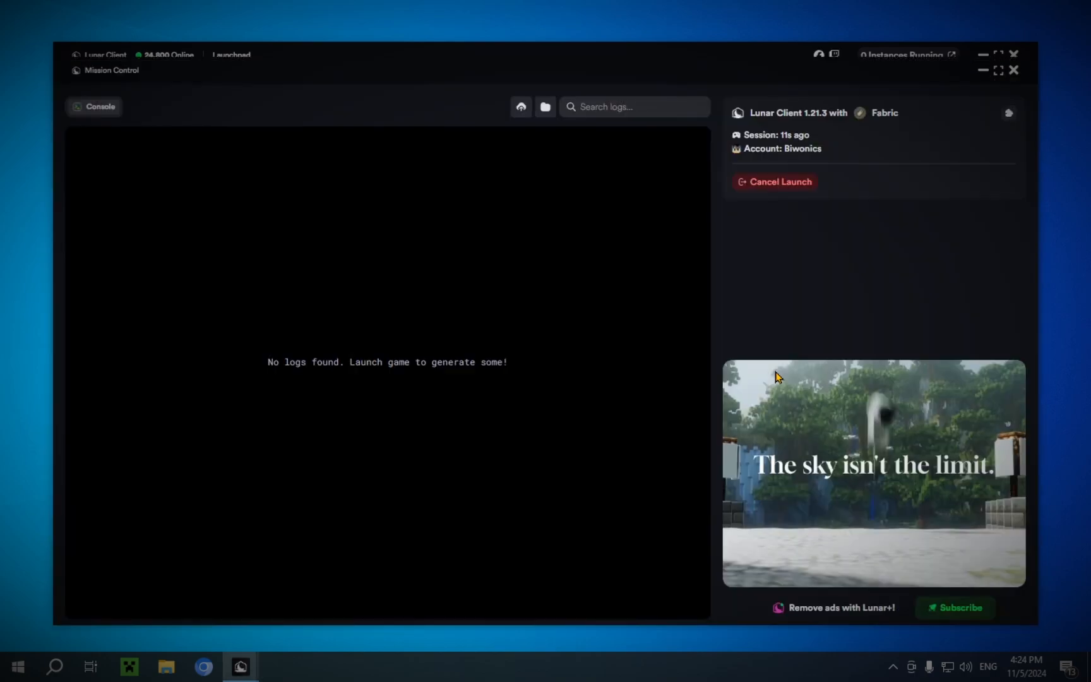
mouse_move(822, 408)
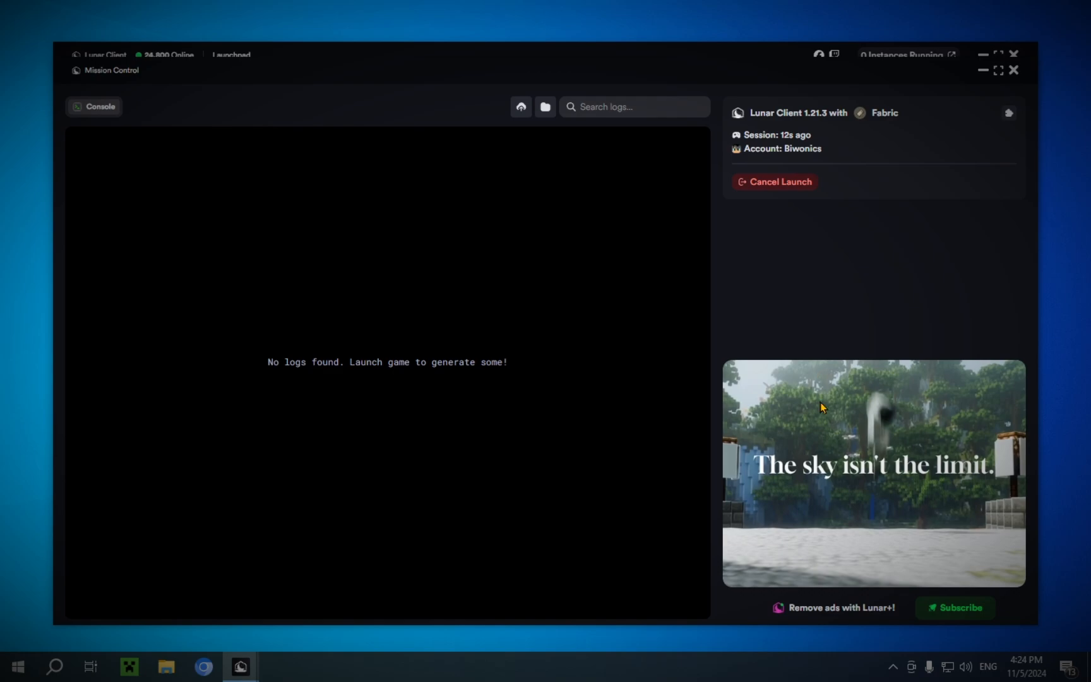
mouse_move(791, 313)
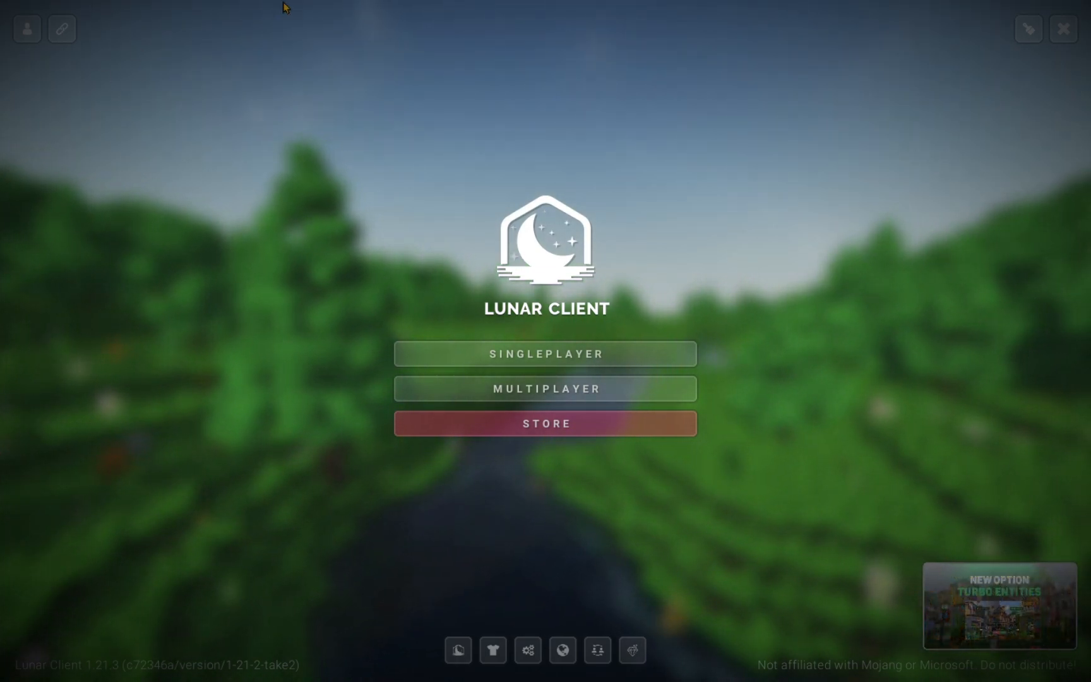
mouse_move(5, 486)
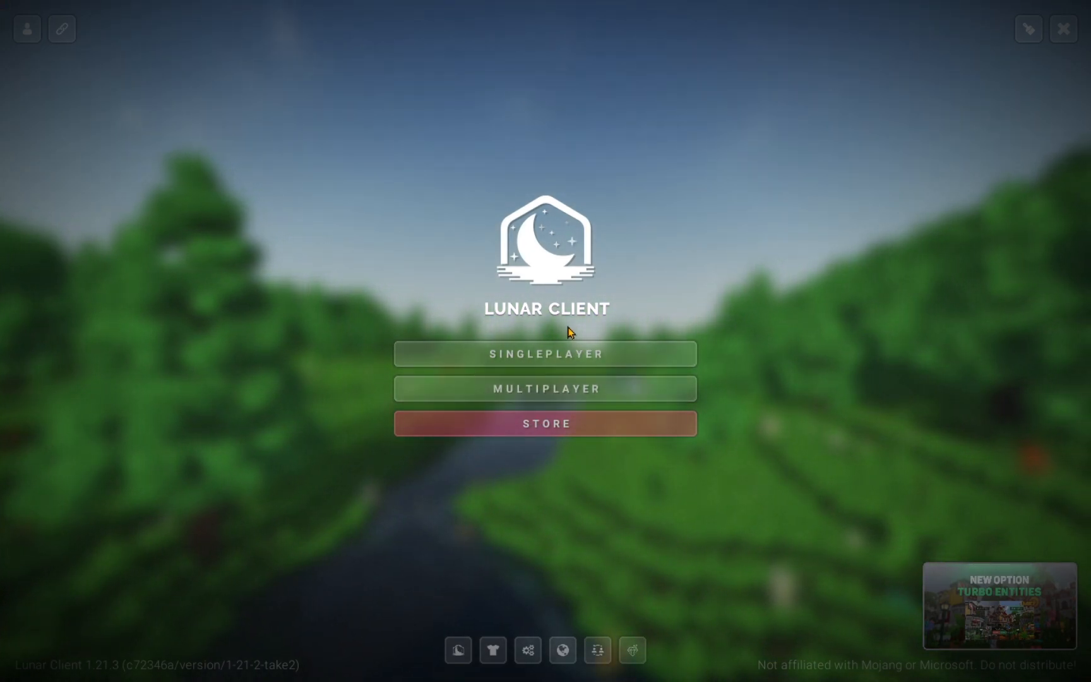
mouse_move(460, 650)
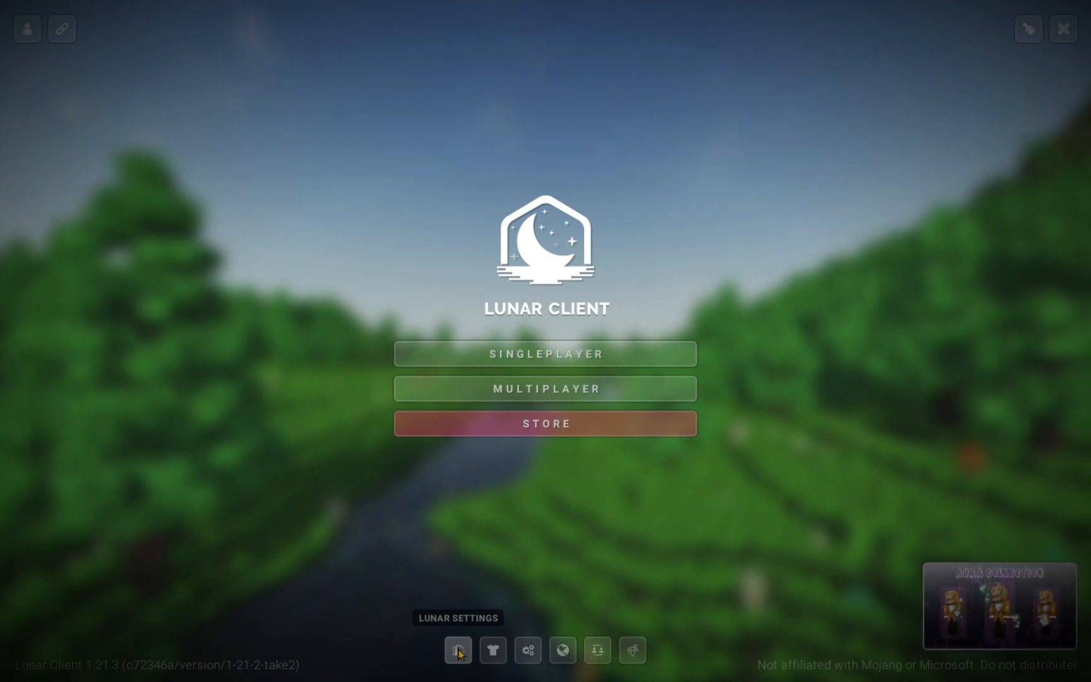
mouse_move(494, 653)
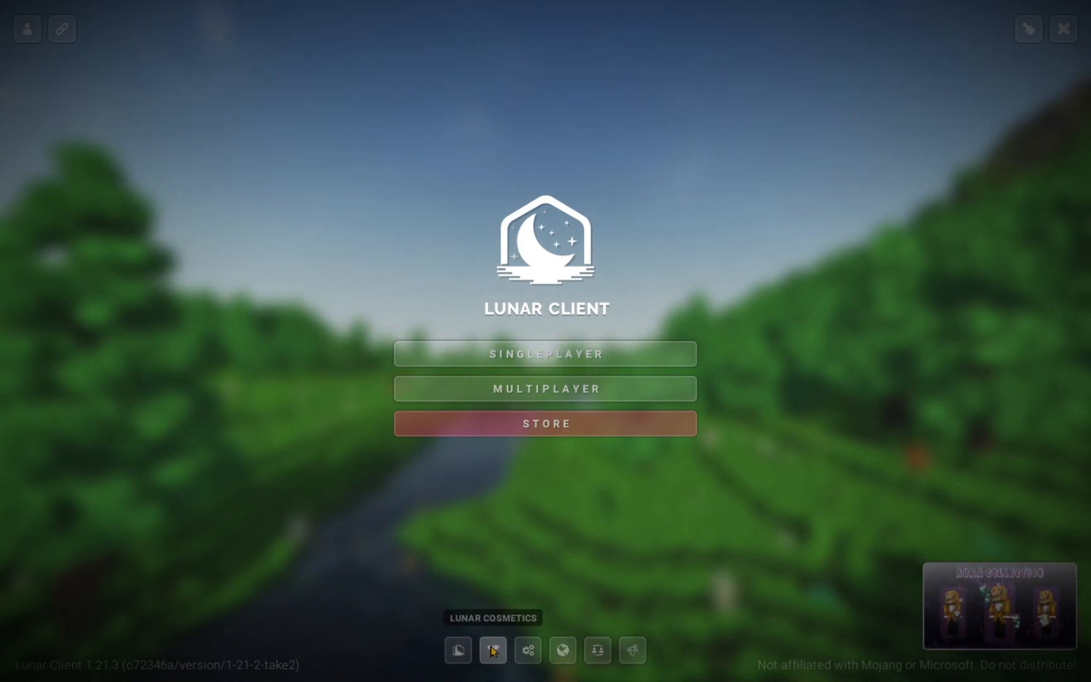
mouse_move(524, 657)
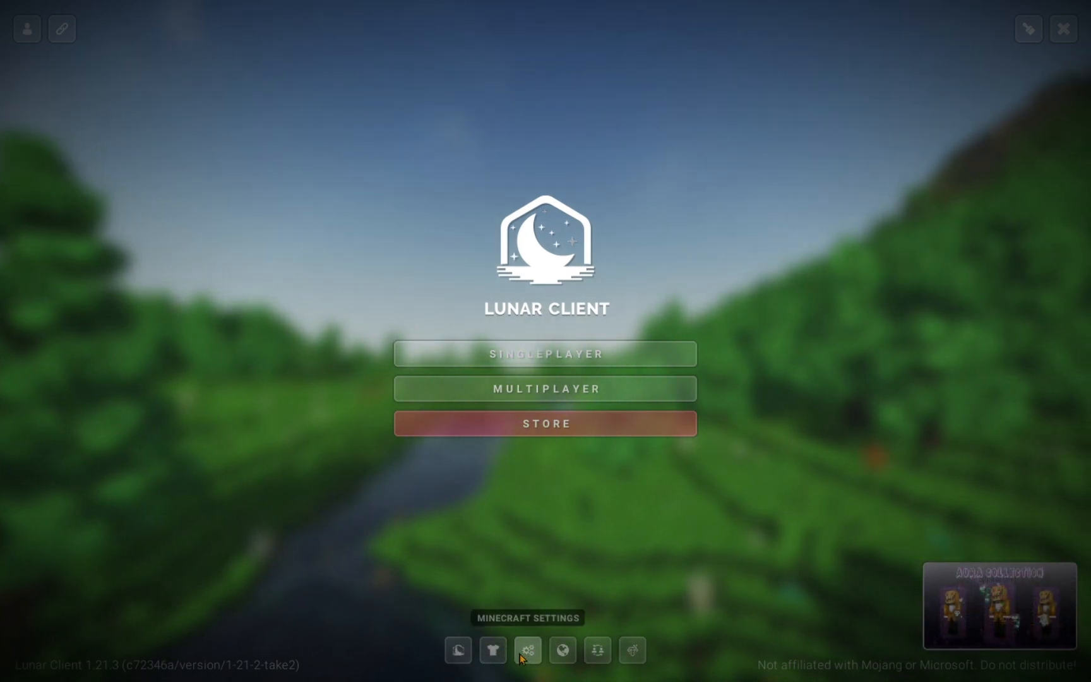
click(529, 651)
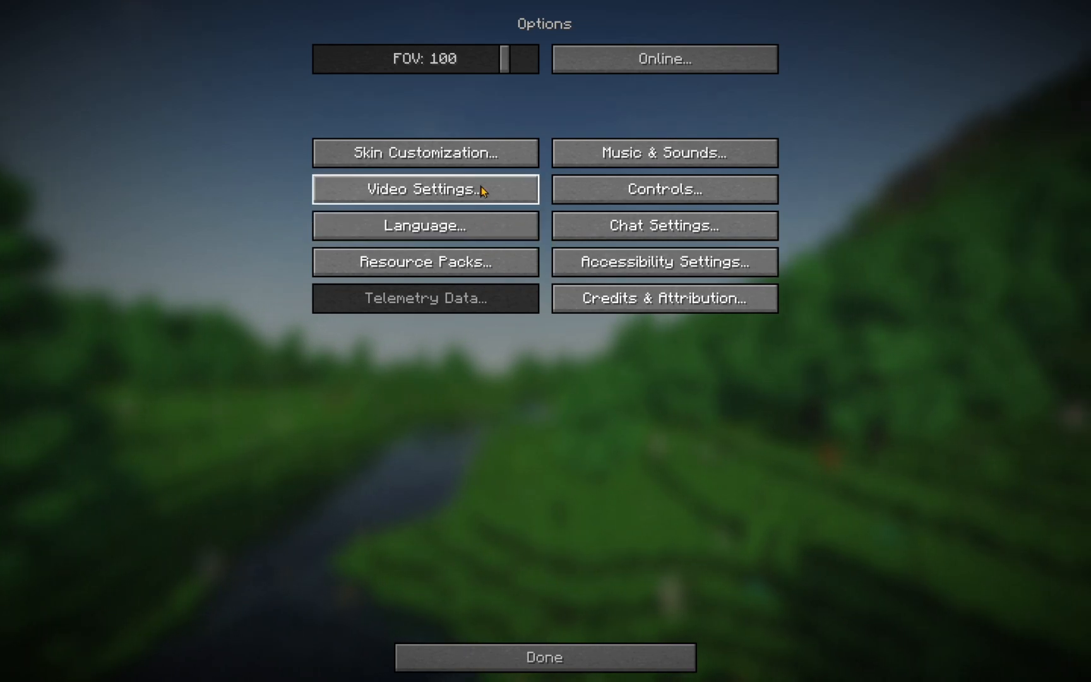
click(424, 189)
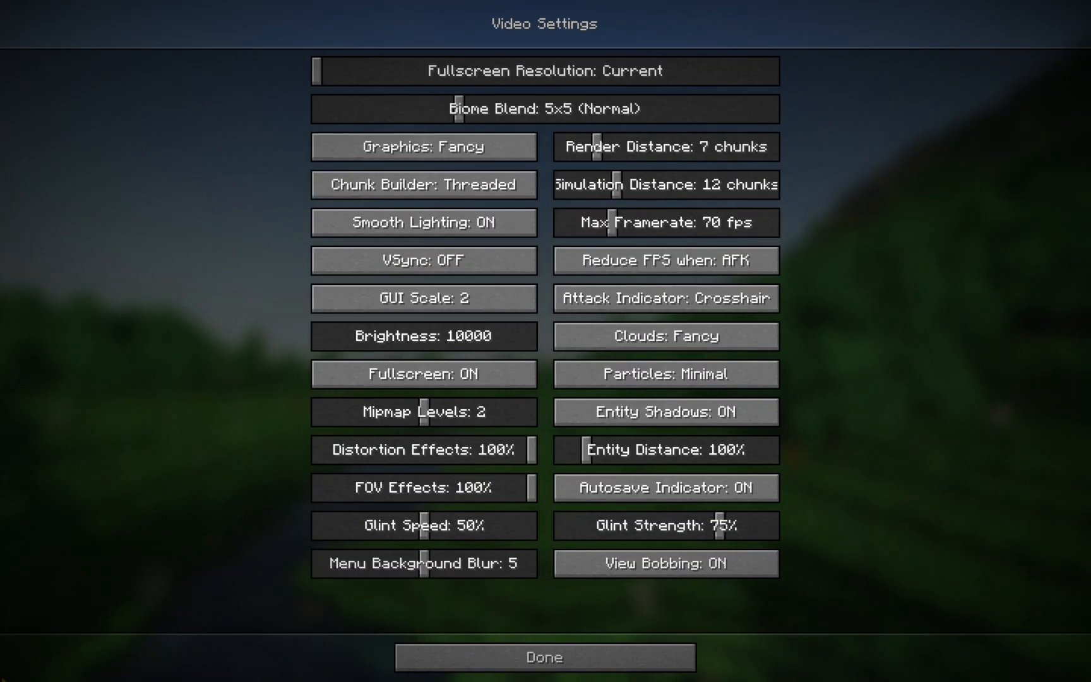
click(542, 655)
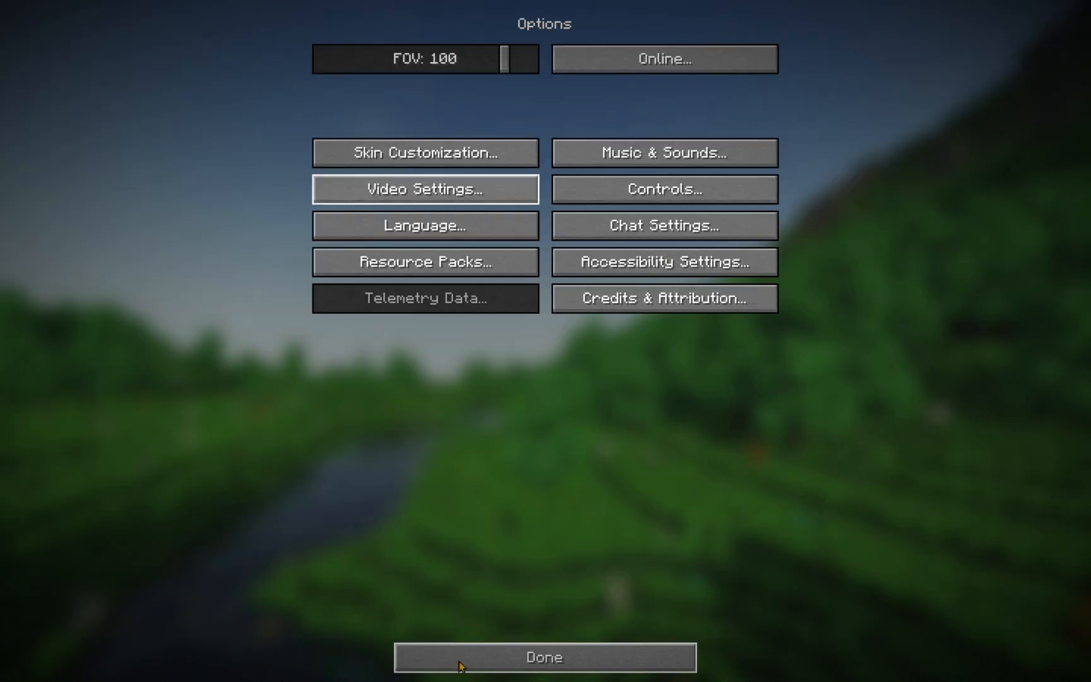
click(545, 657)
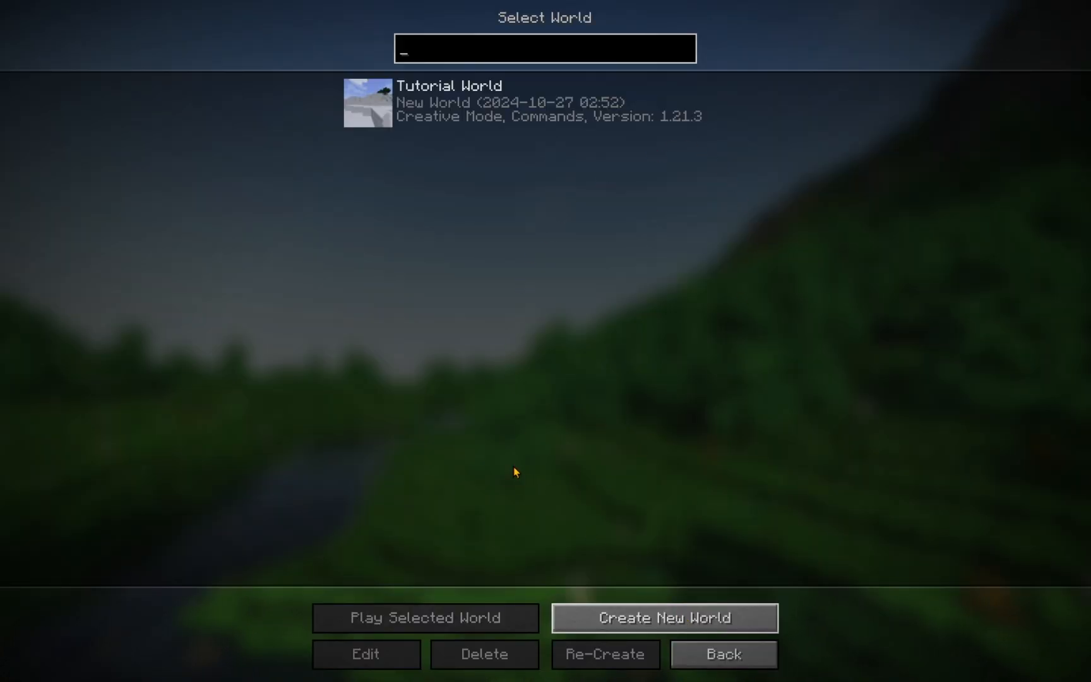
- Create a new world with a changed game mode and the Superflat 'The Void' preset
click(664, 617)
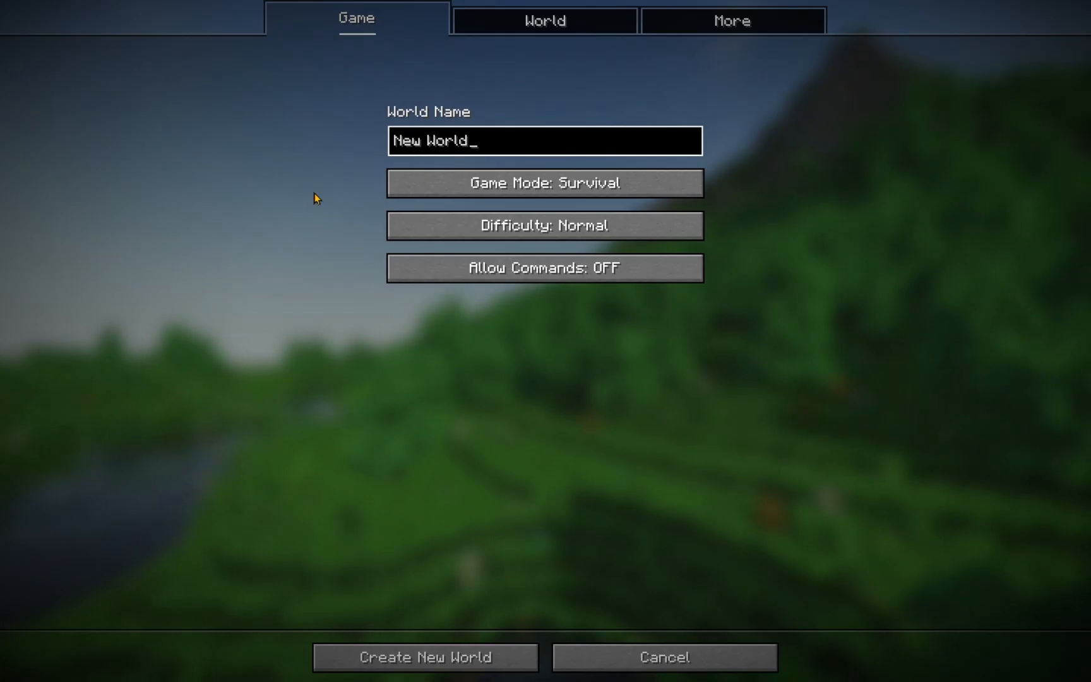
click(544, 183)
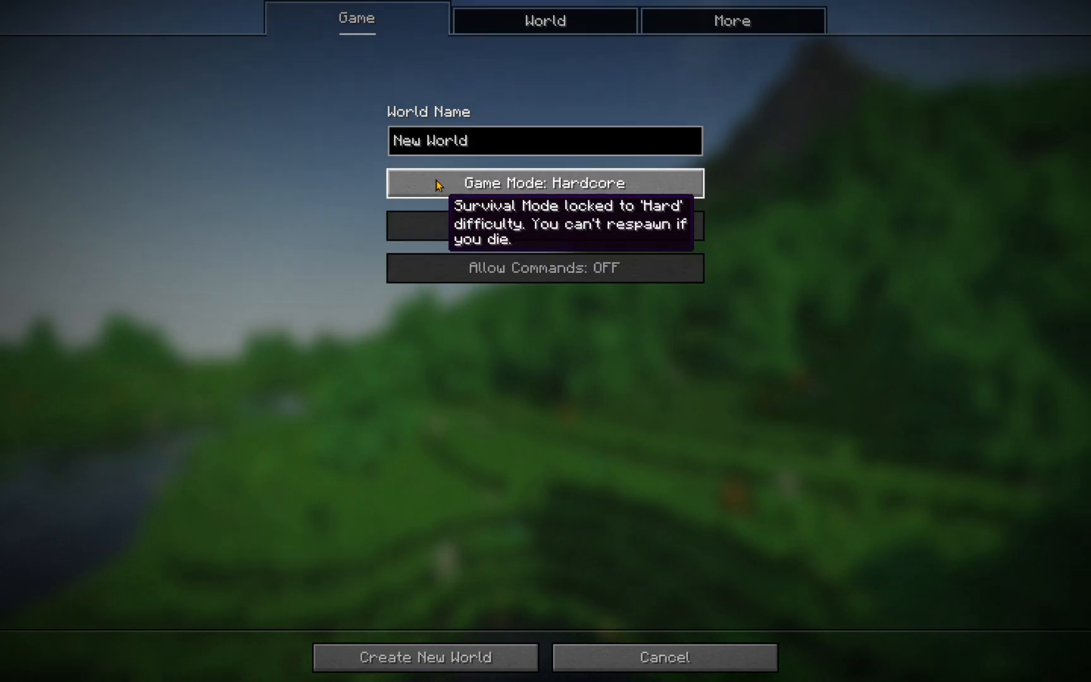
click(544, 21)
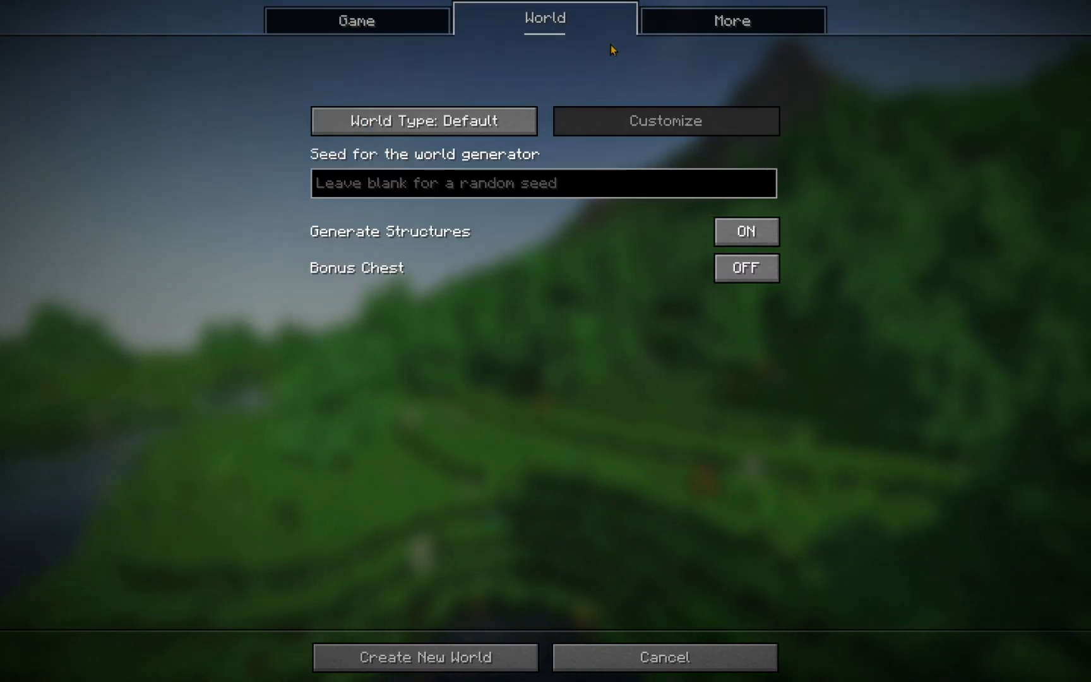
click(666, 120)
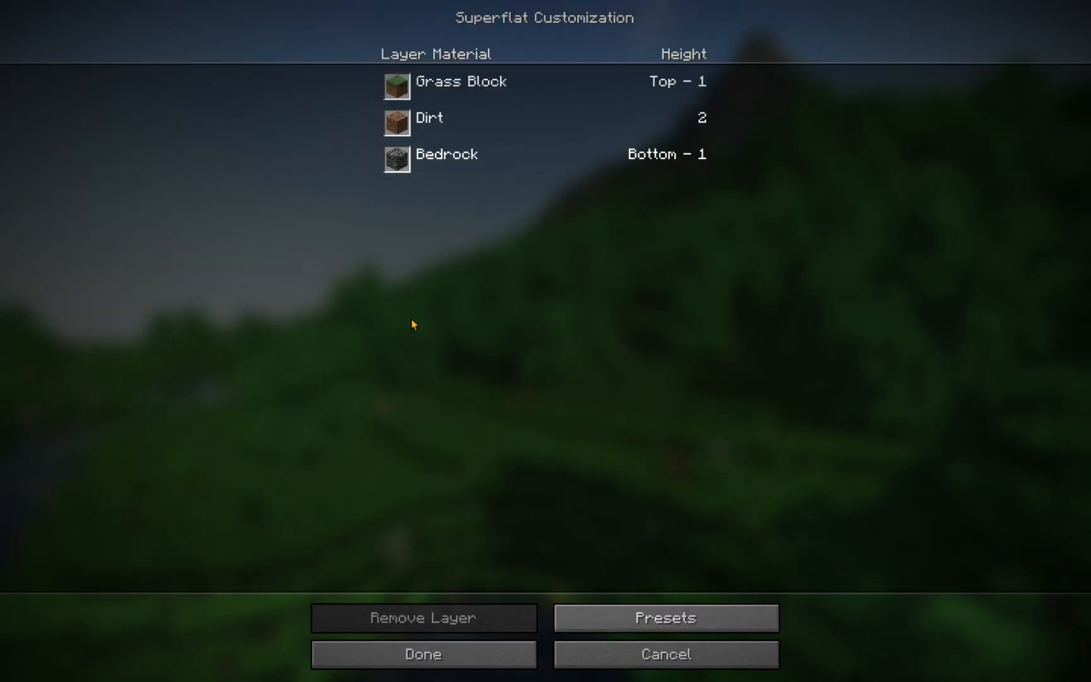
click(671, 618)
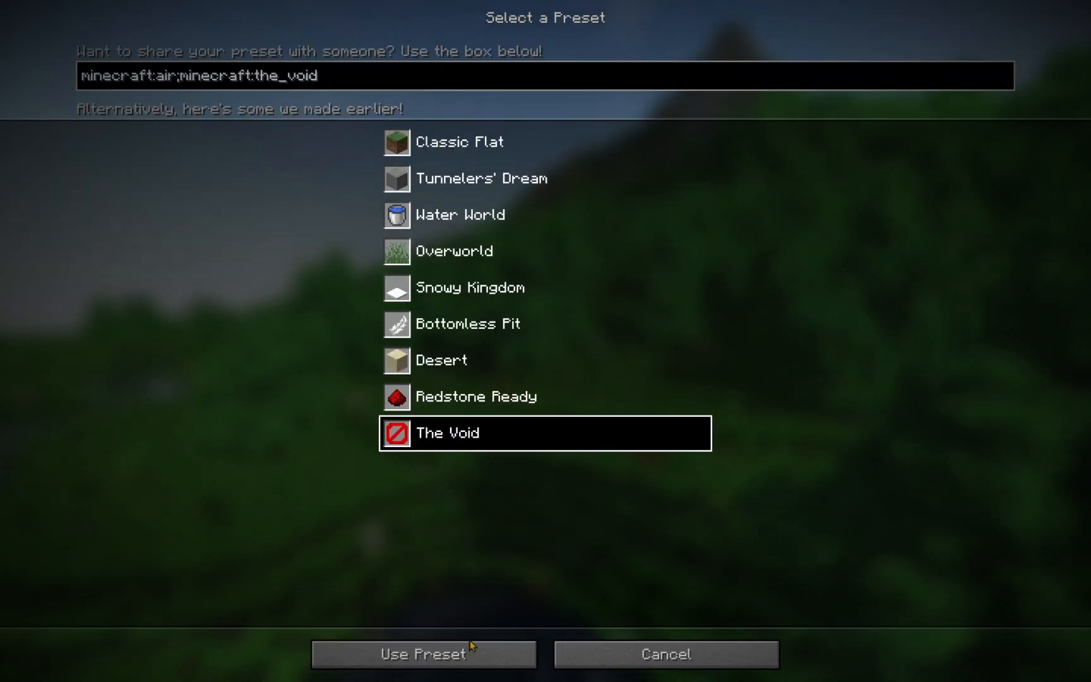
click(421, 659)
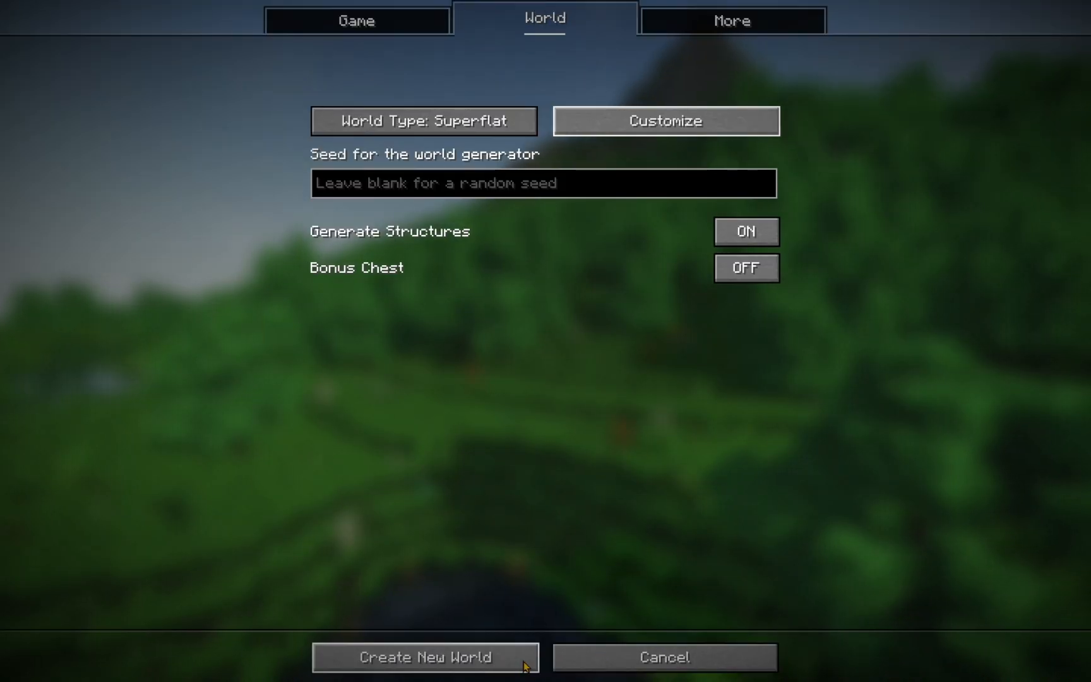
click(421, 674)
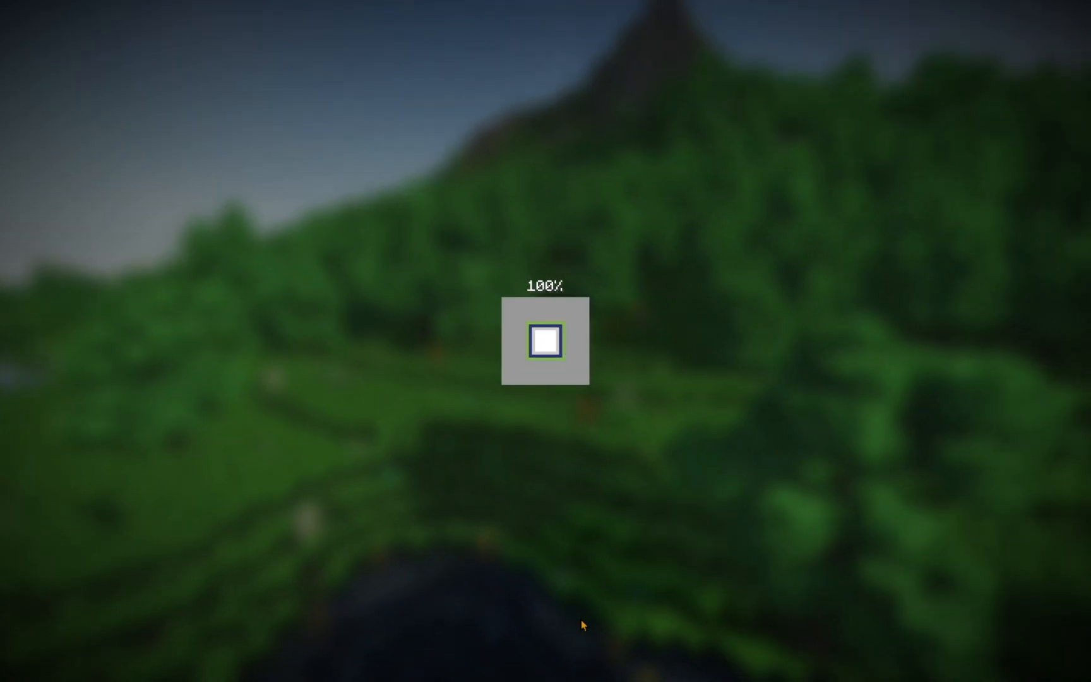
mouse_move(664, 580)
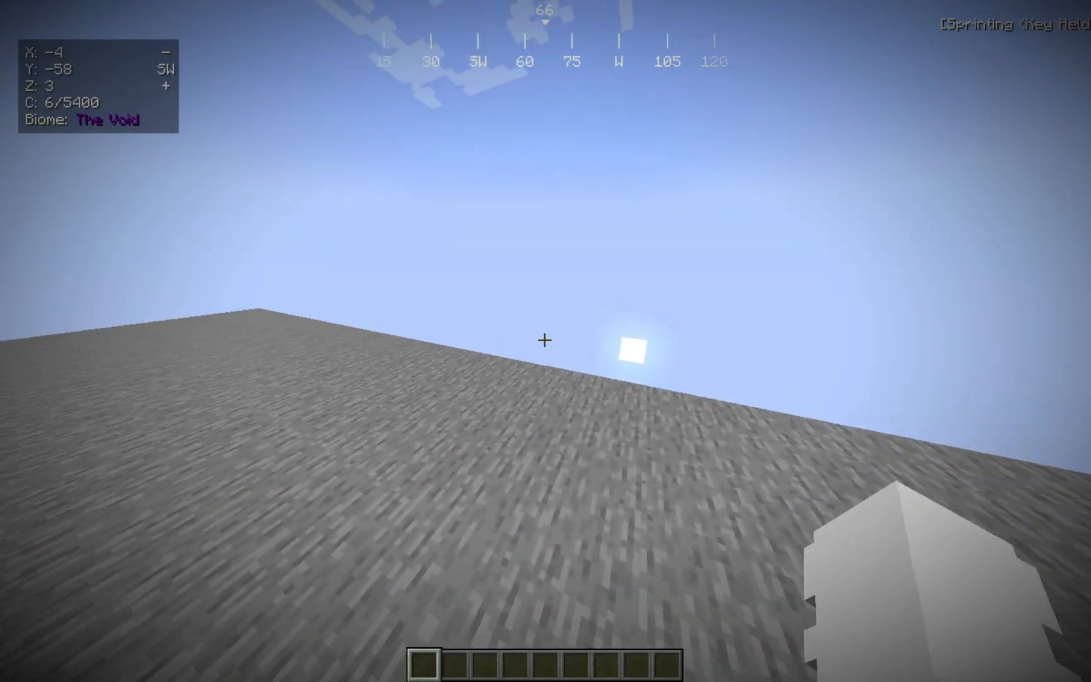
mouse_move(543, 339)
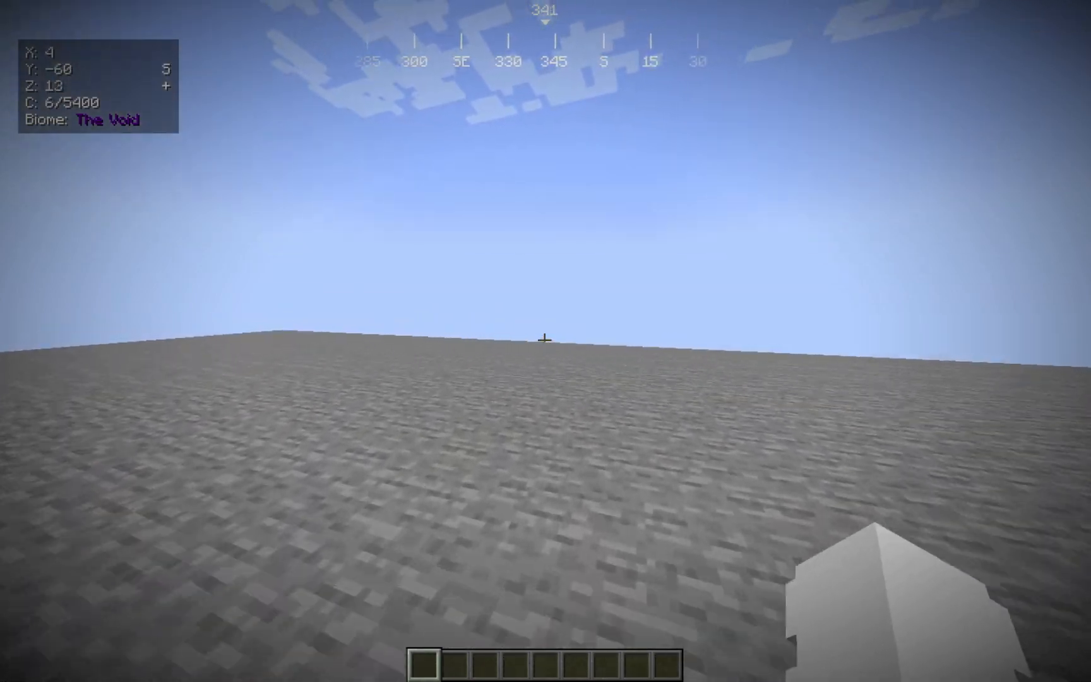
- Walk forward on the void world's stone platform, then pause into the Game Menu
key(w)
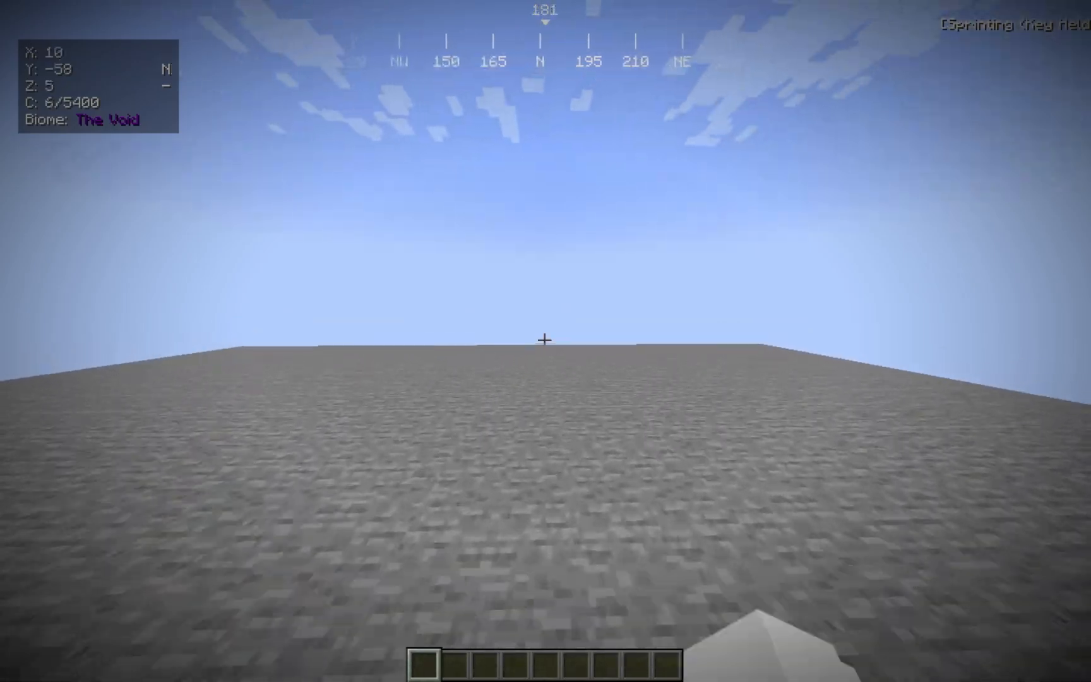
key(Escape)
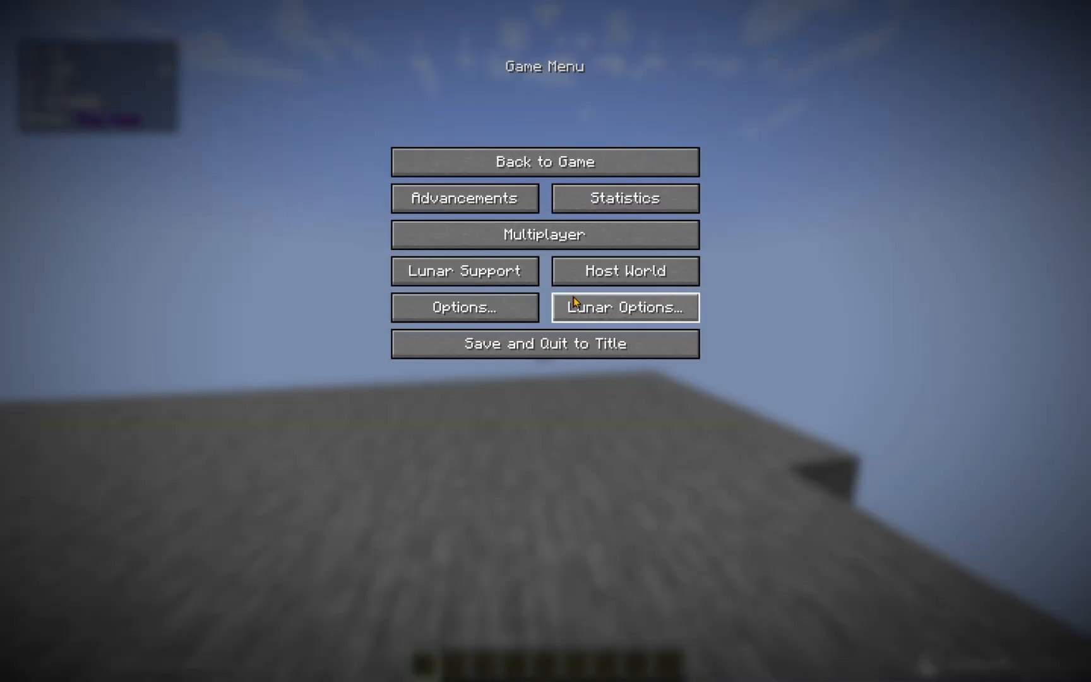
- In Lunar Options, enable the FPS and CPS mods and enter Edit HUD Layout
click(623, 307)
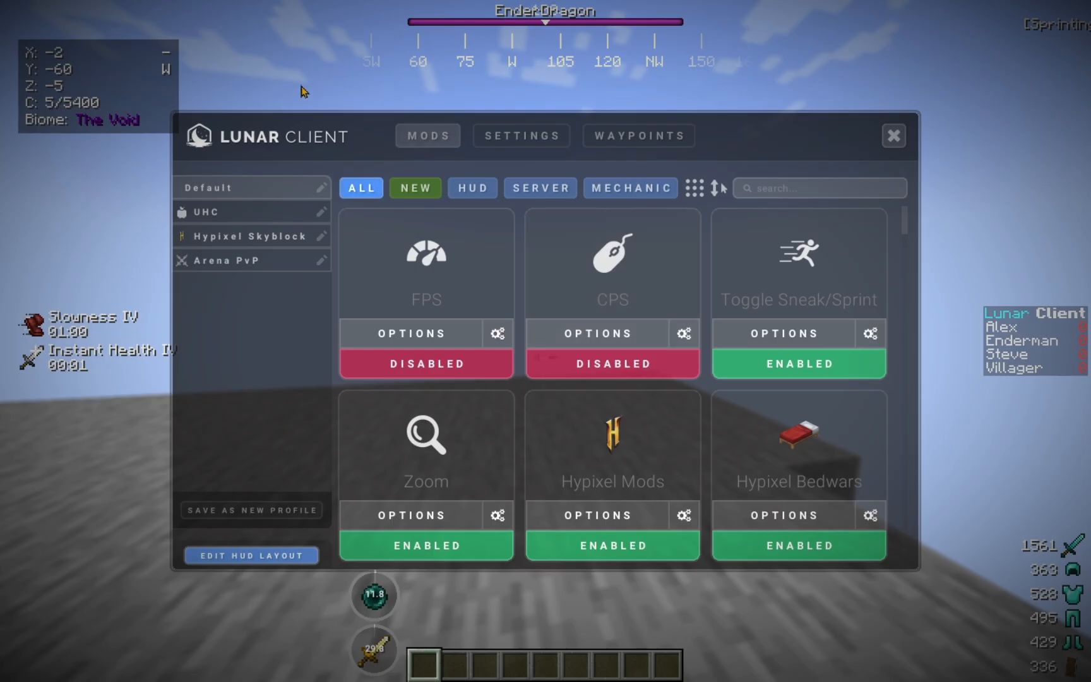
scroll(down, 3)
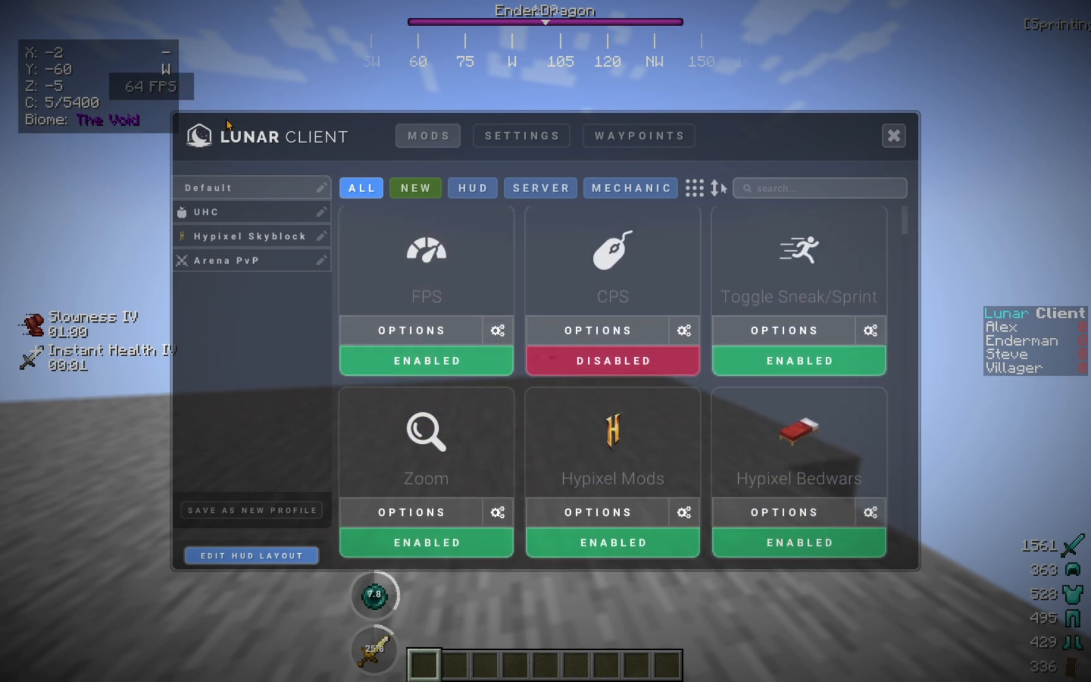
click(613, 360)
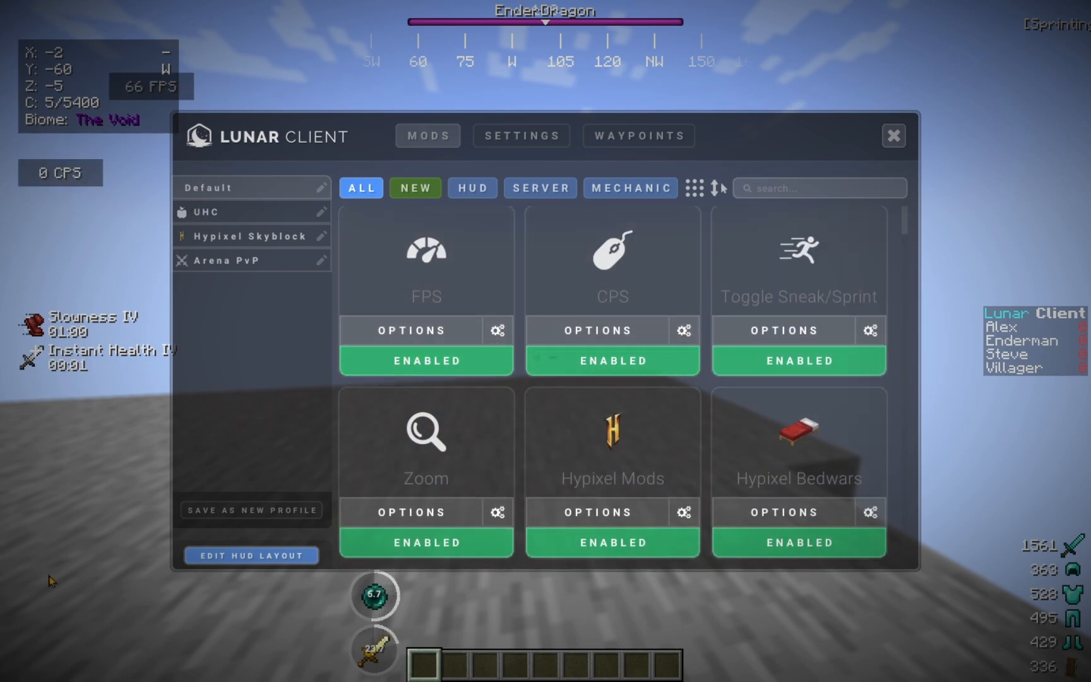
scroll(down, 3)
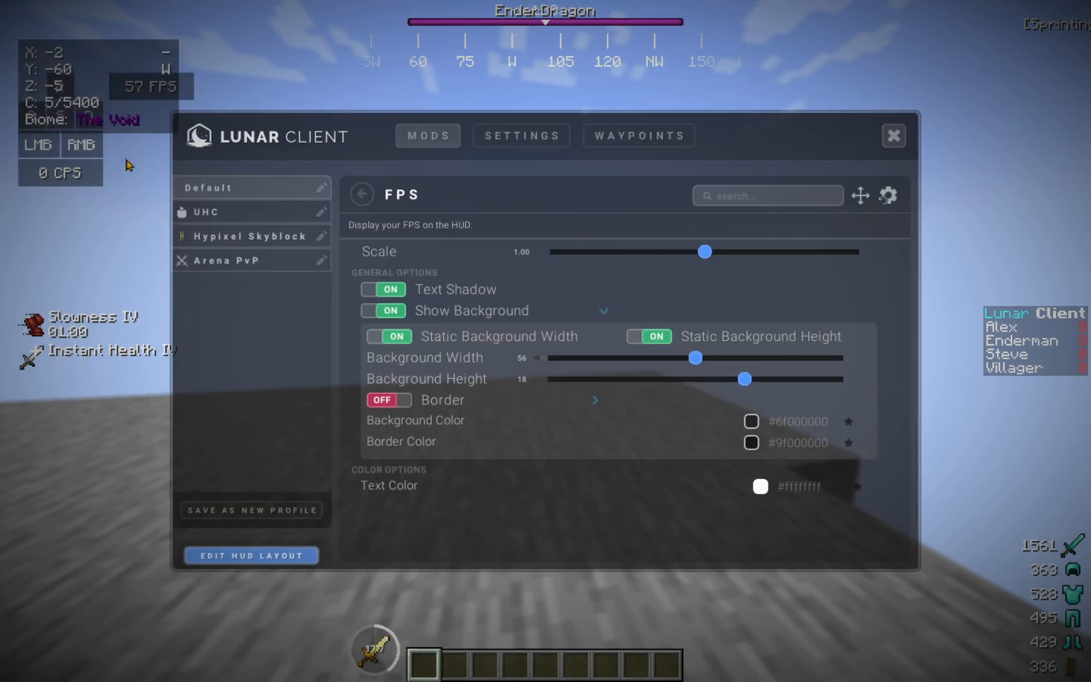
click(893, 136)
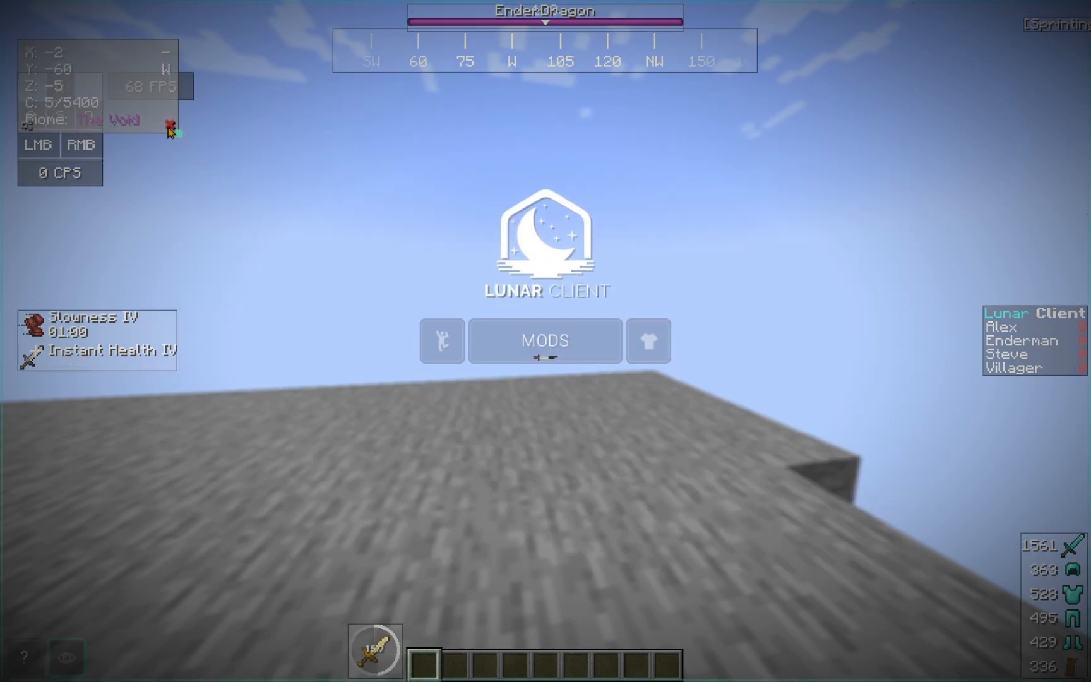